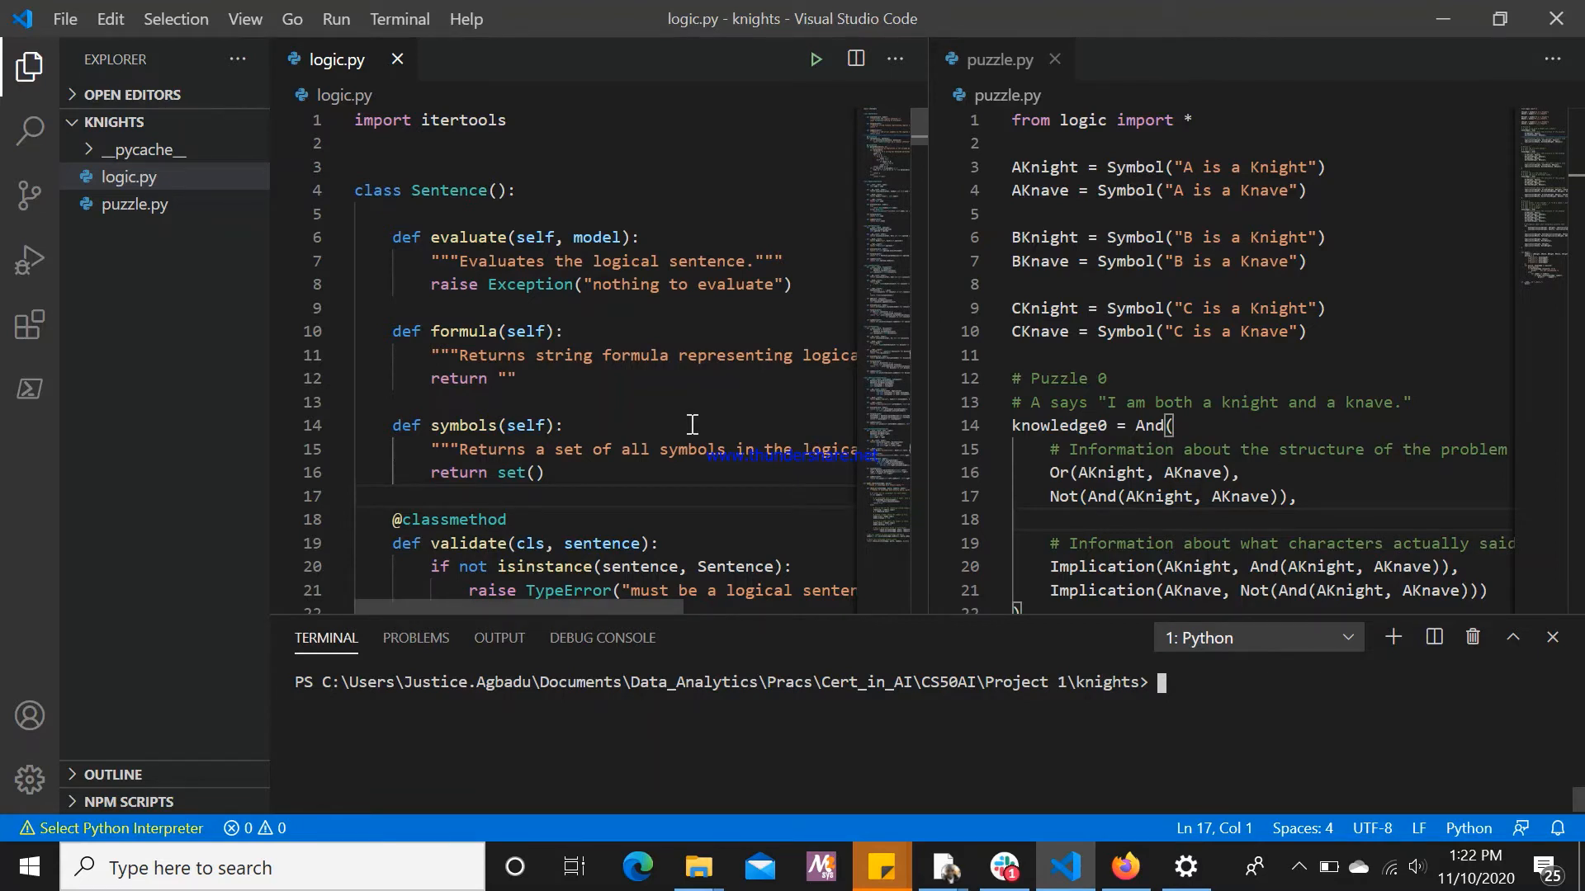
pyautogui.moveTo(1160, 215)
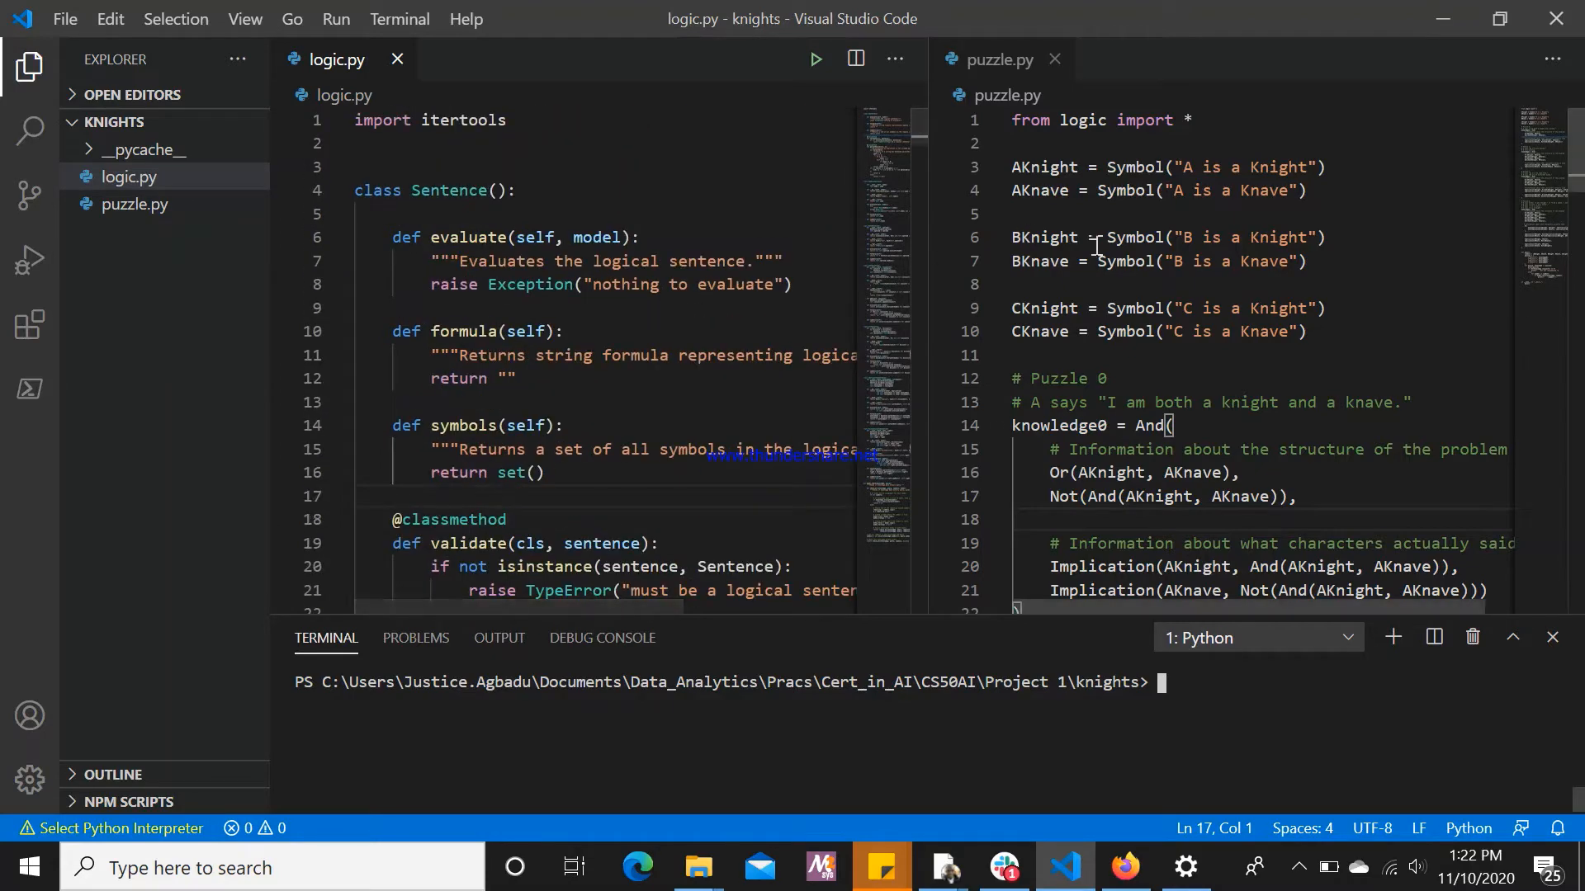
pyautogui.moveTo(1122, 261)
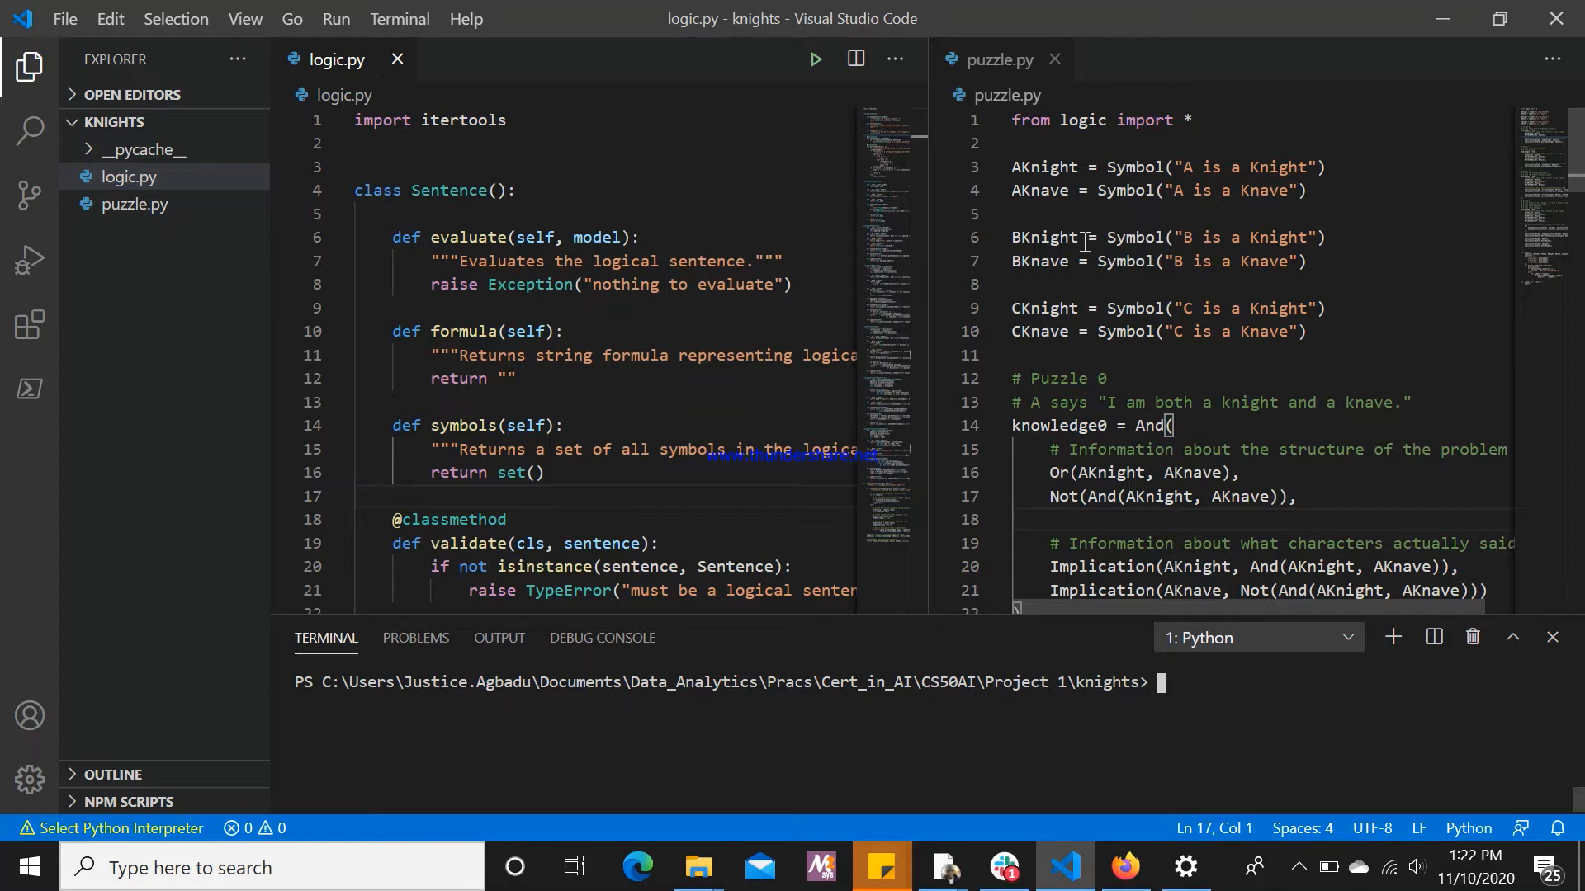
pyautogui.moveTo(1020, 180)
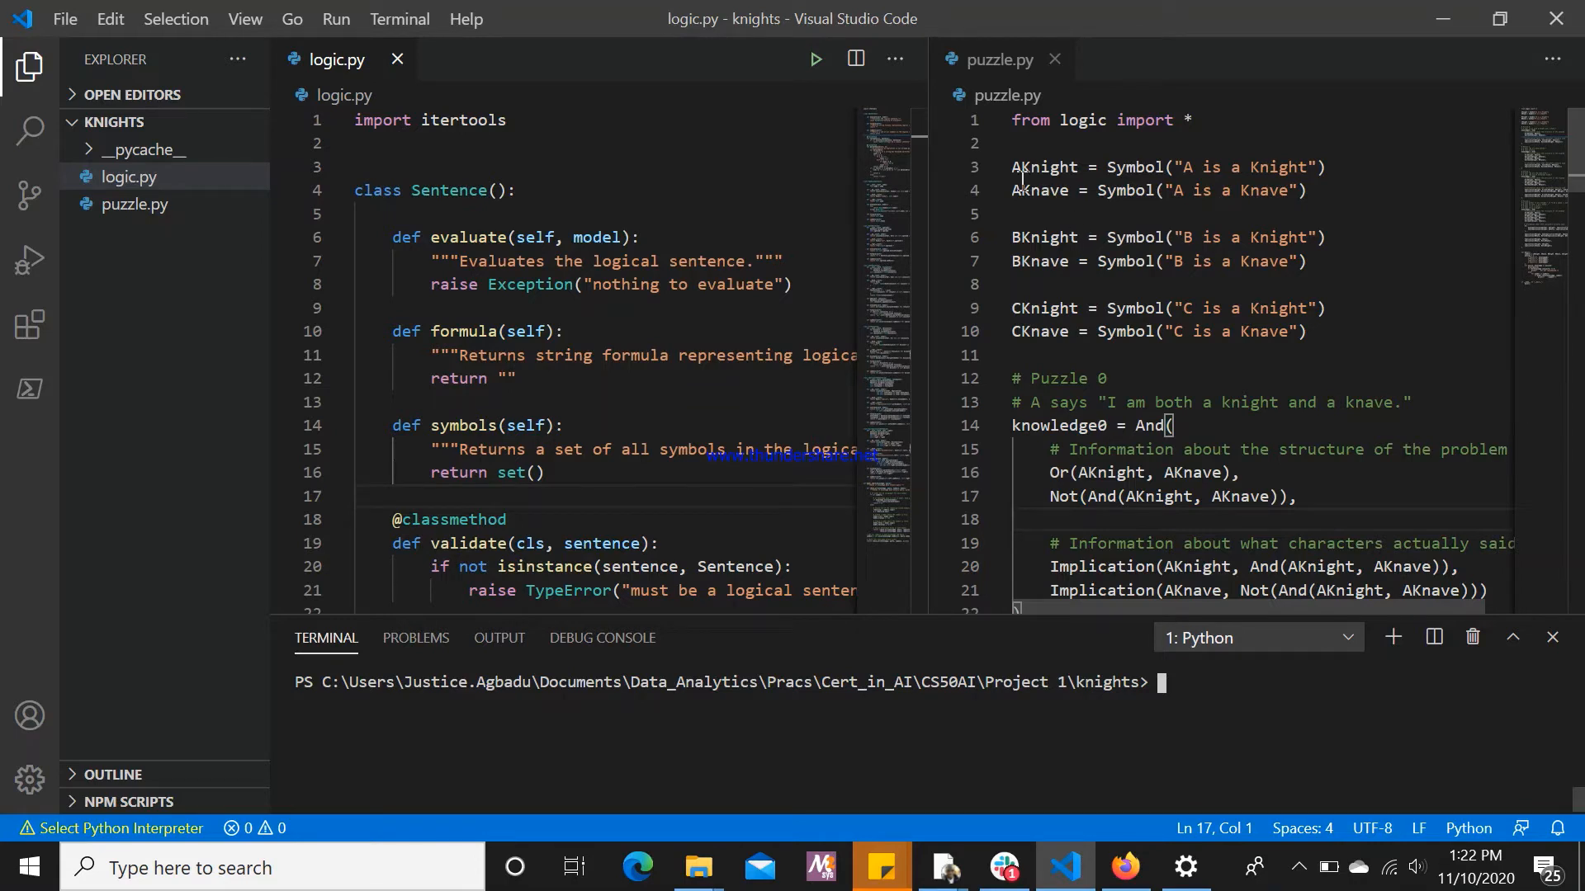
pyautogui.moveTo(1091, 185)
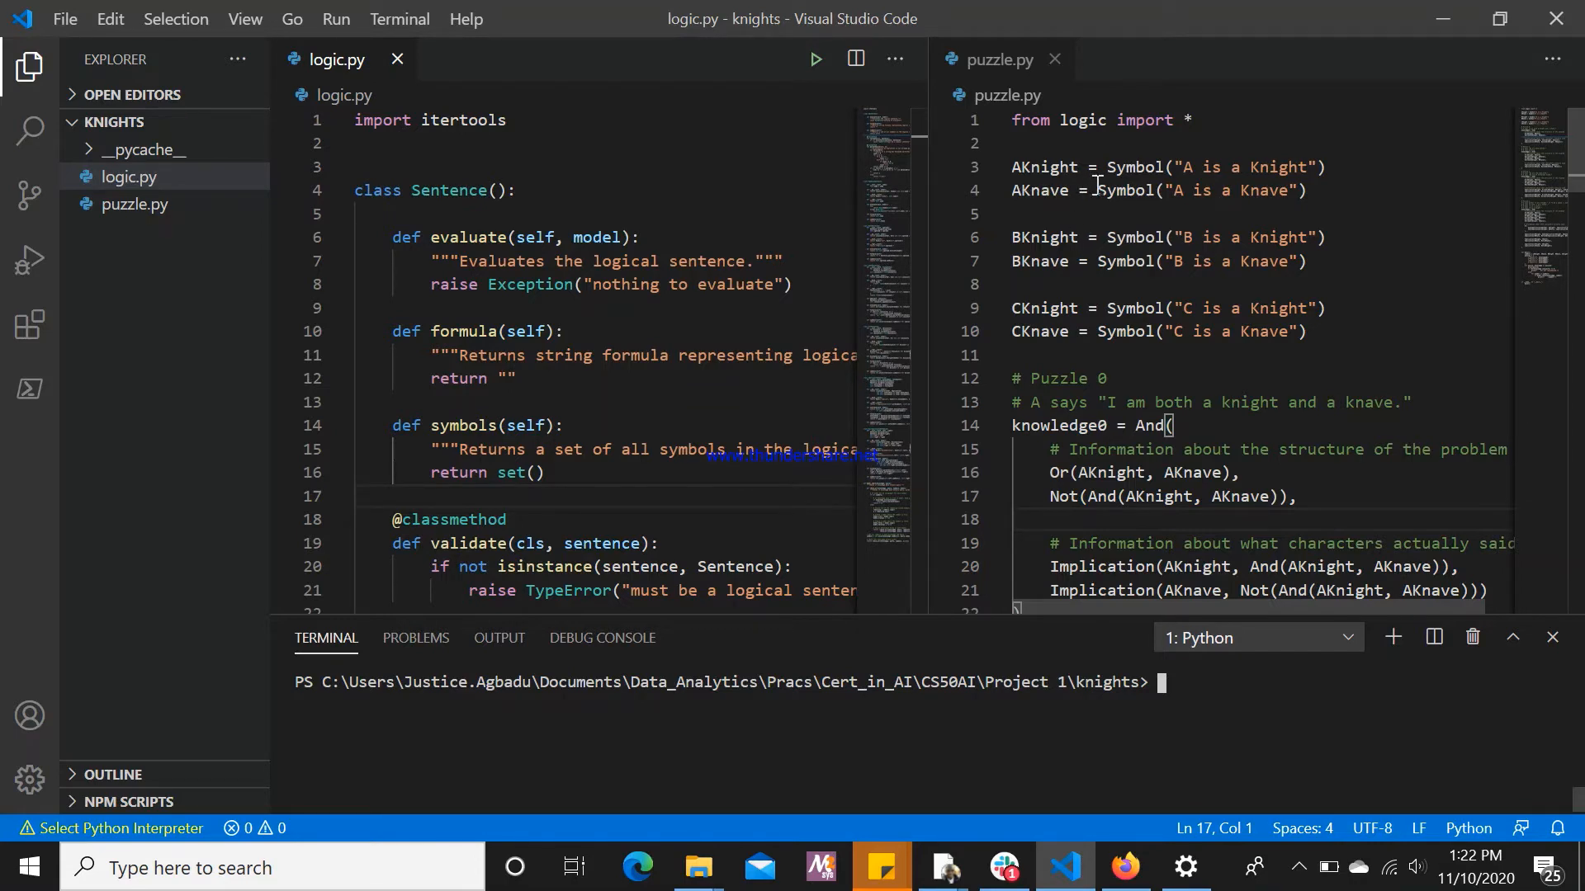
pyautogui.moveTo(1192, 170)
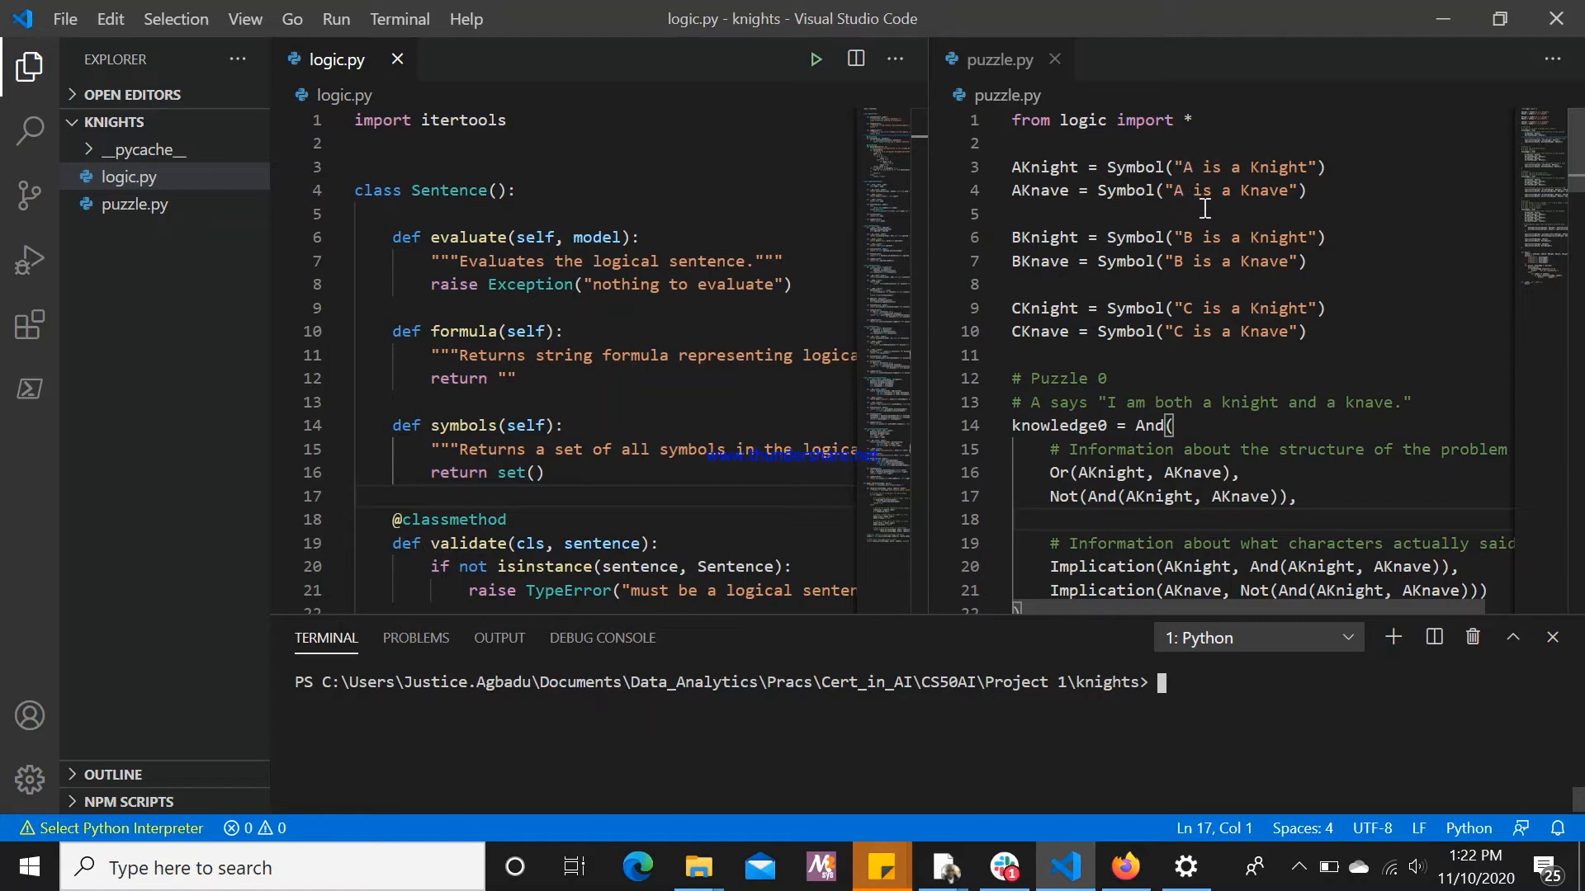
pyautogui.moveTo(1298, 363)
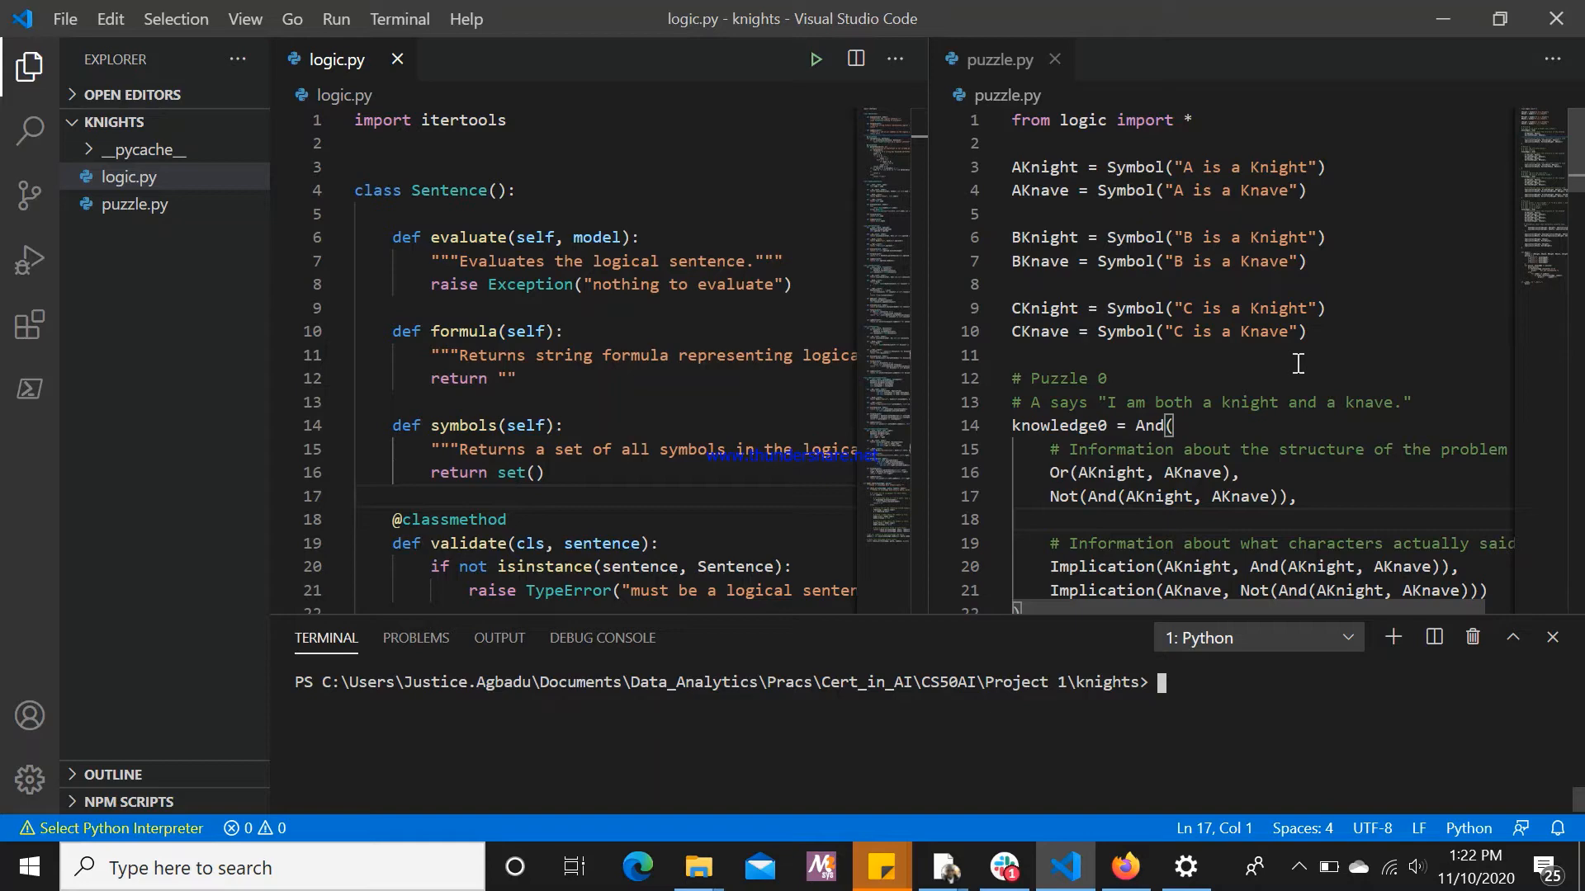
pyautogui.moveTo(1139, 433)
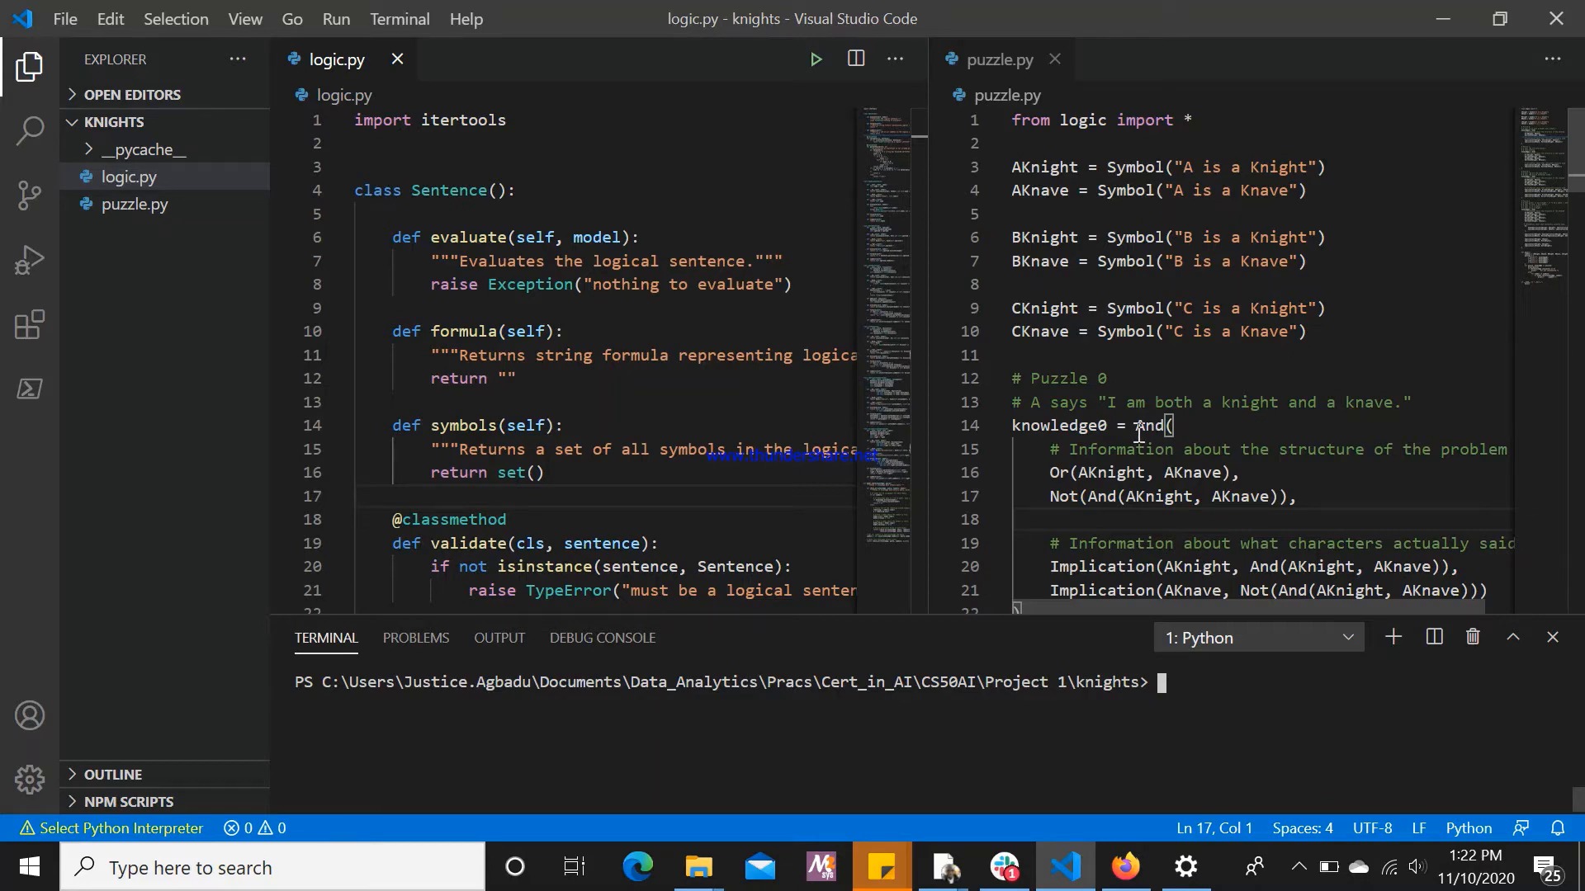
# Run python puzzle.py in the terminal to print knight/knave solutions for Puzzles 0–3
pyautogui.scroll(-3)
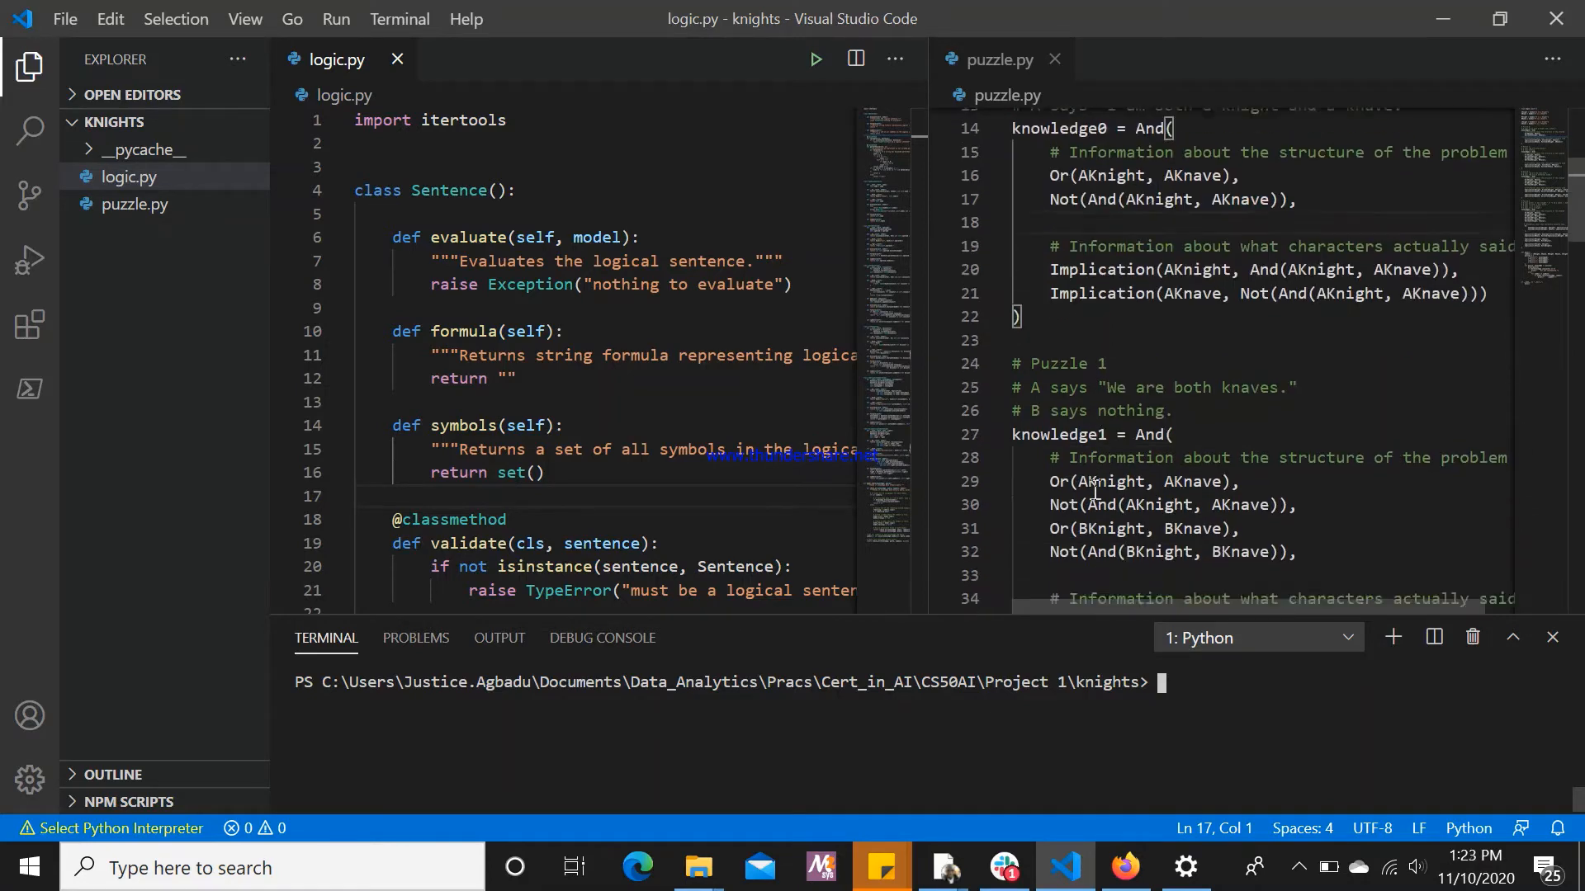
pyautogui.scroll(-3)
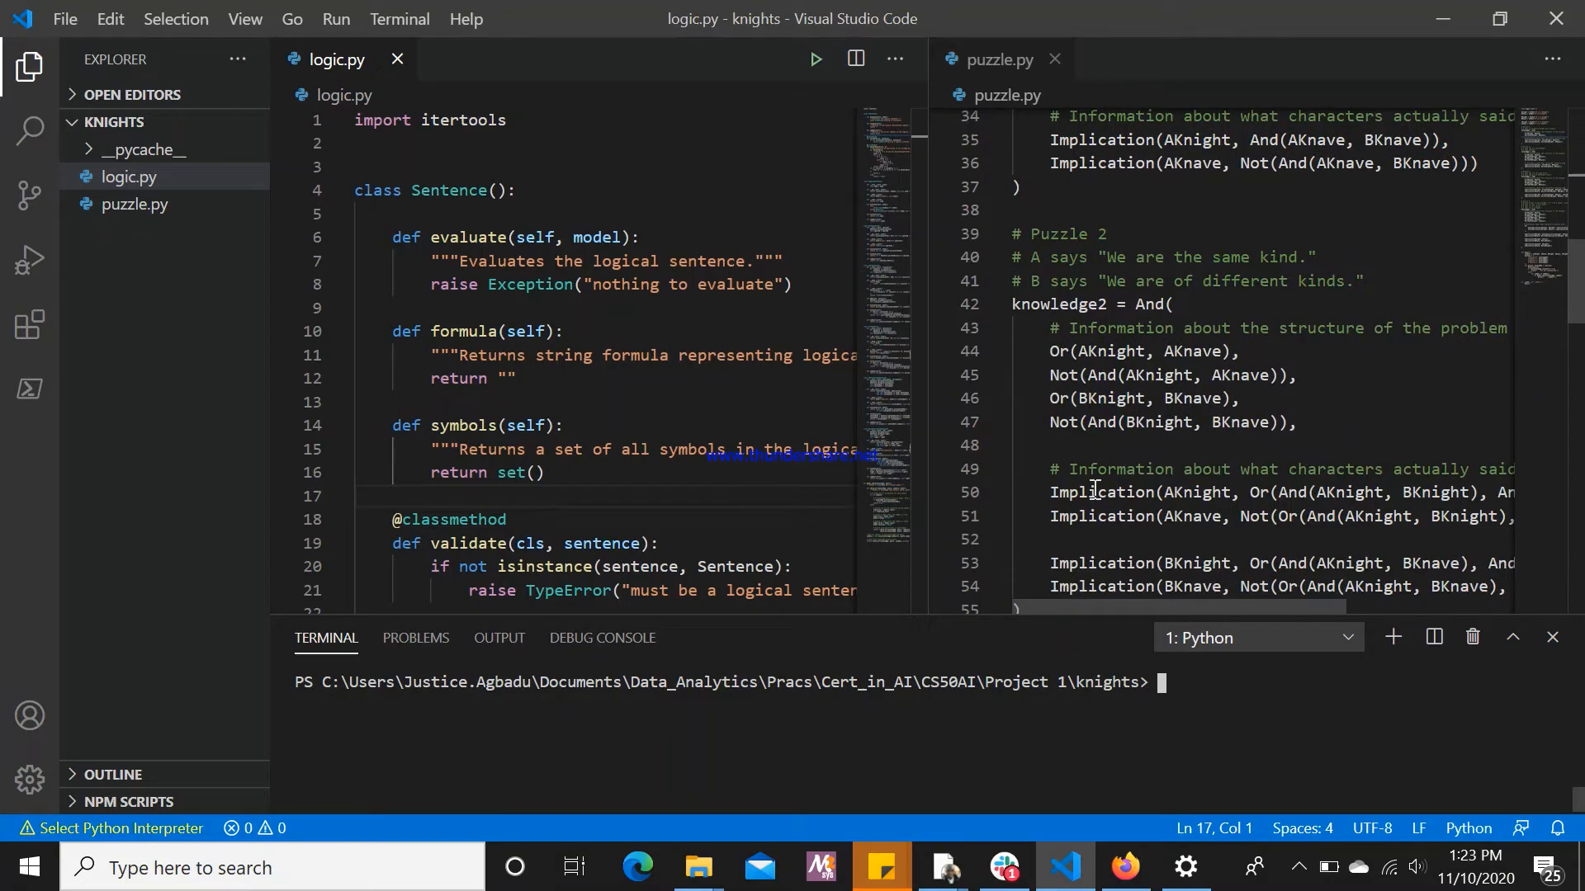
pyautogui.scroll(3)
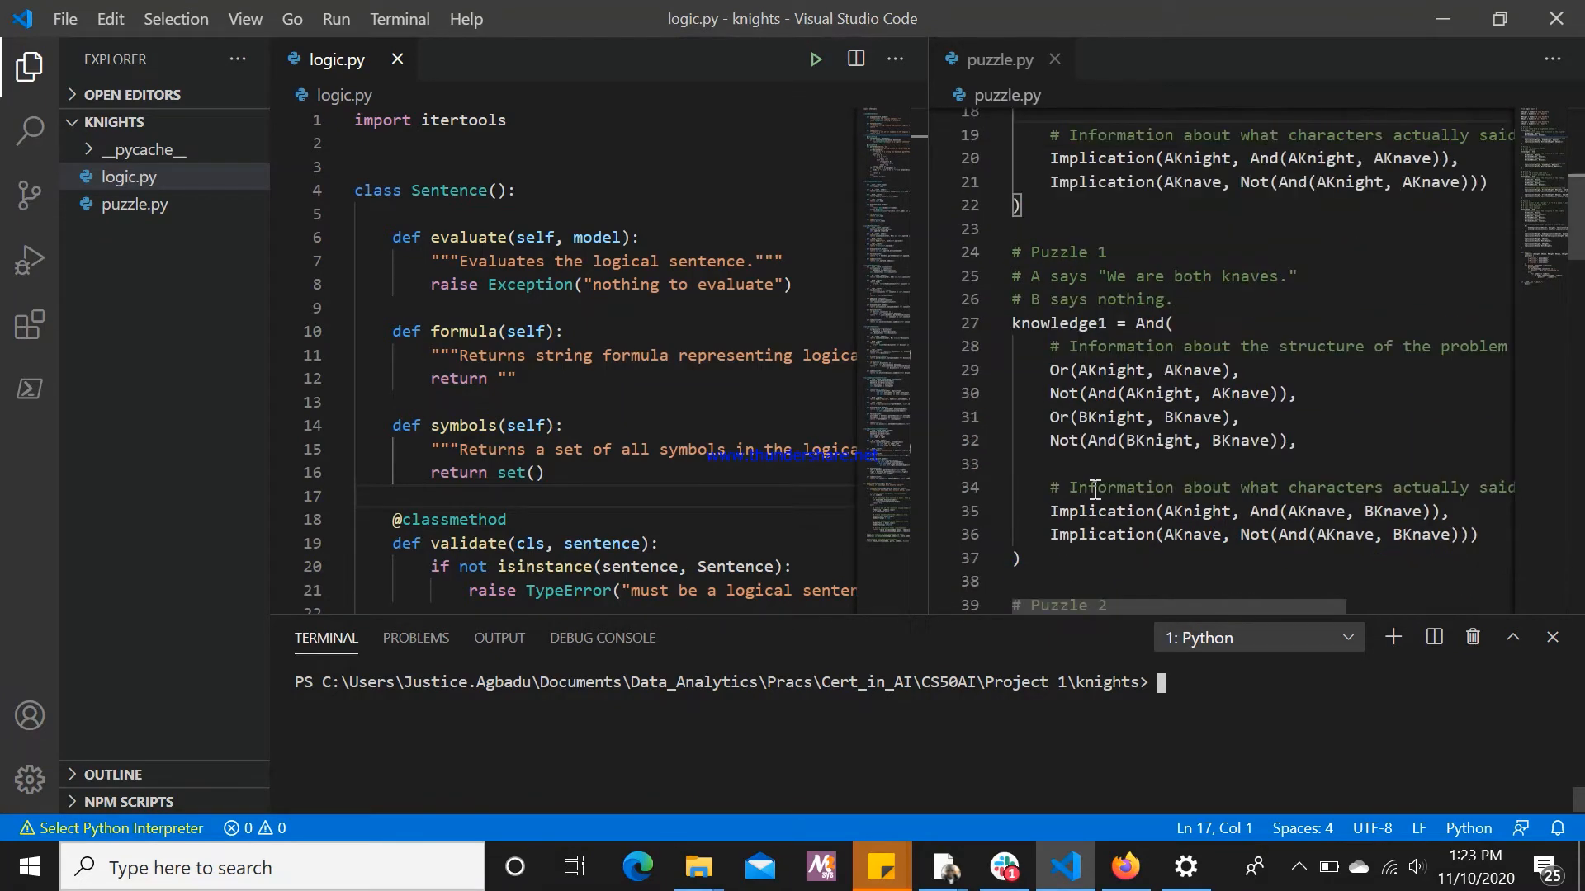
pyautogui.moveTo(1142, 411)
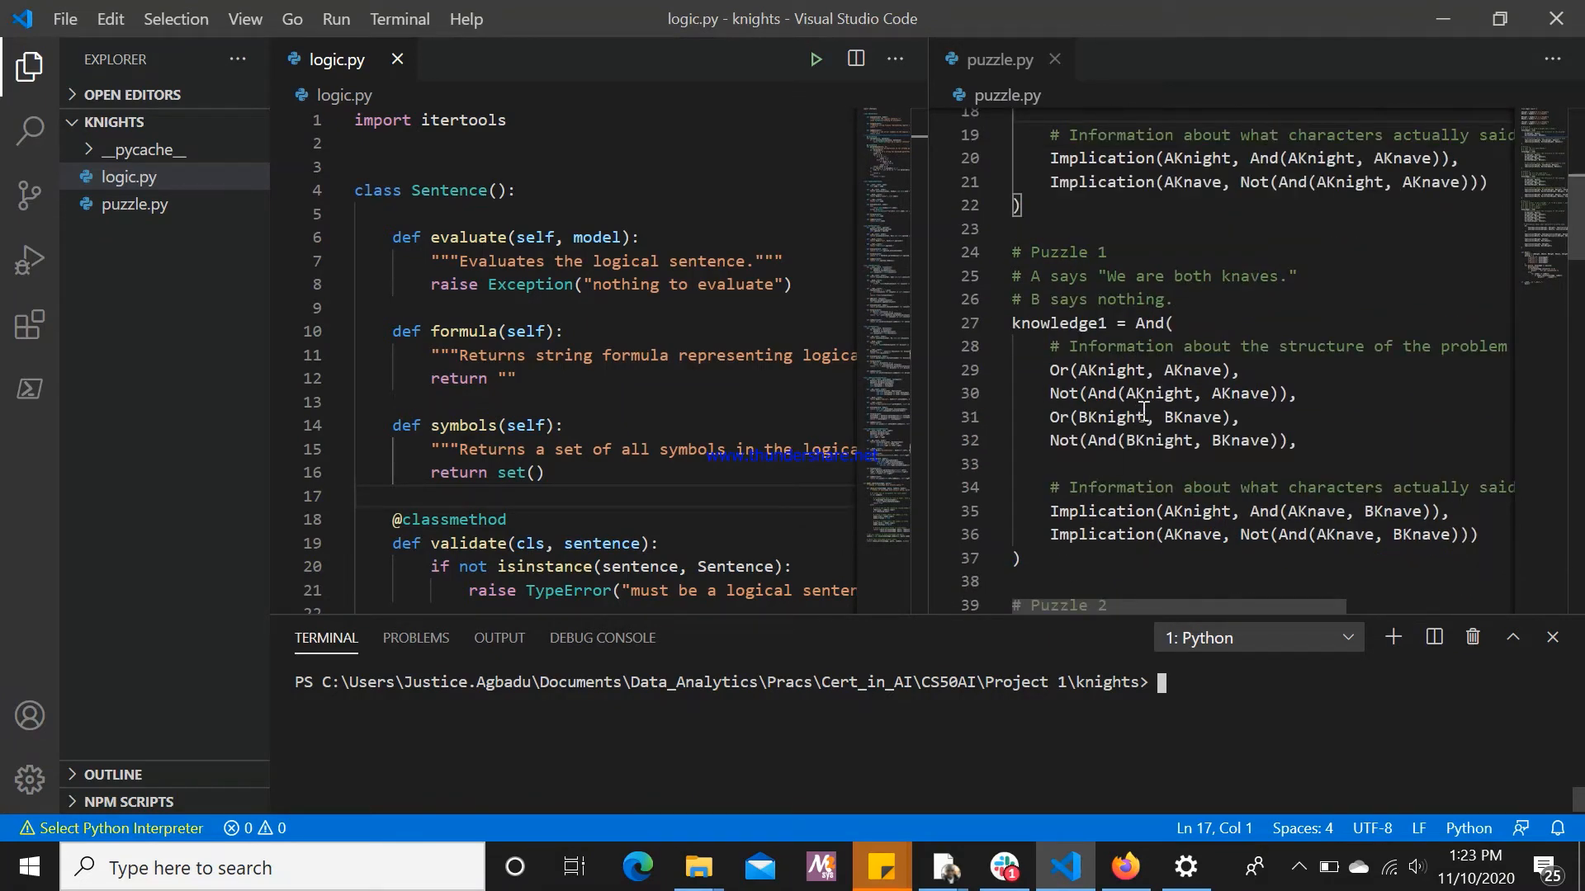
pyautogui.scroll(3)
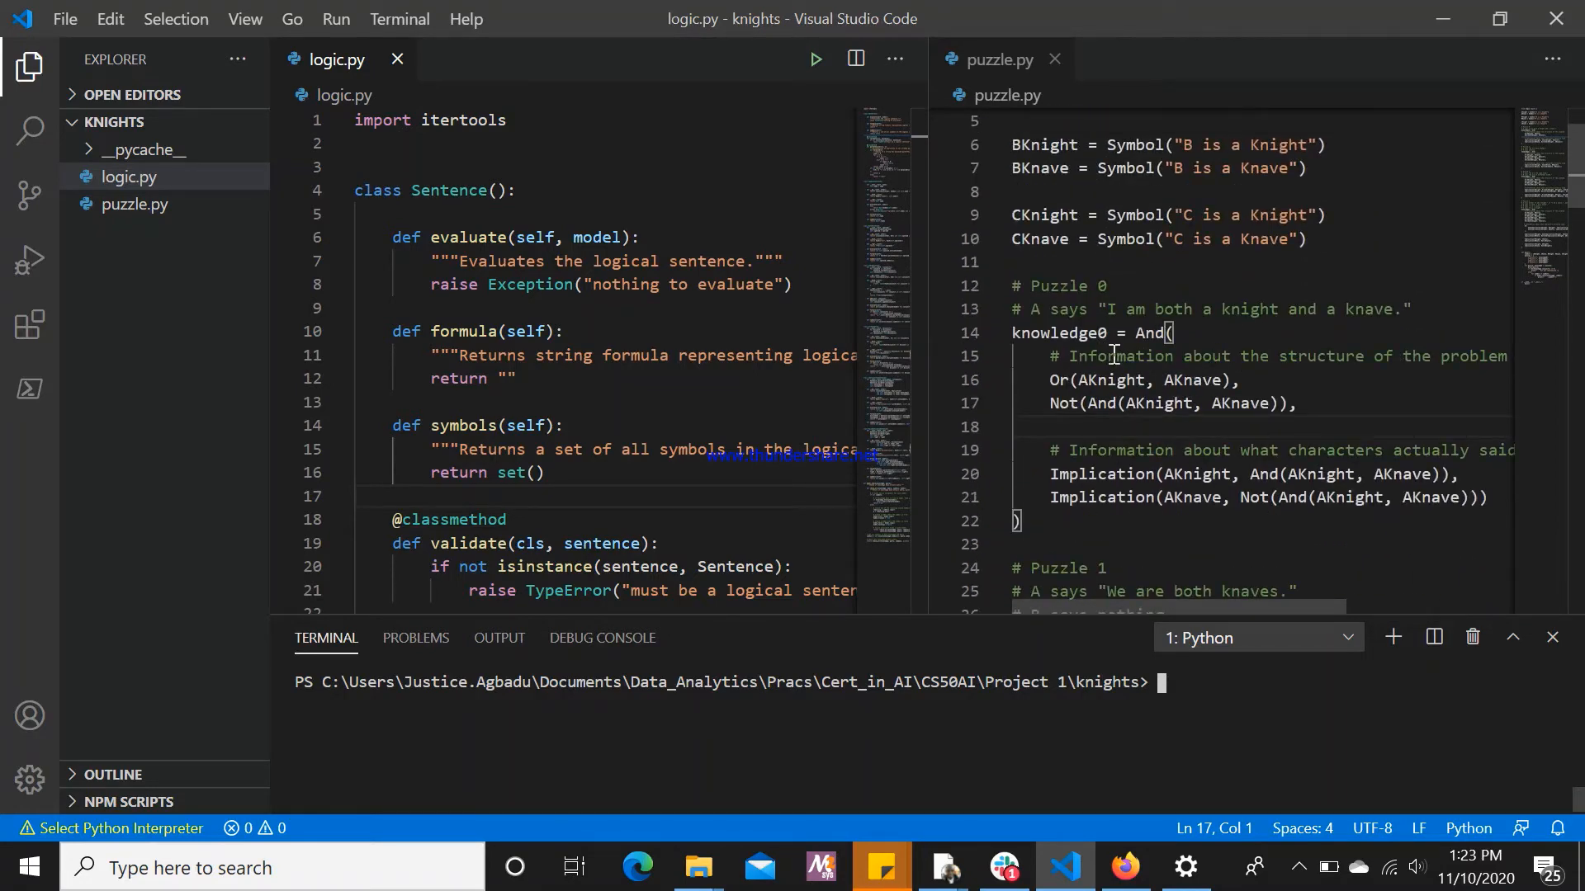
pyautogui.moveTo(1128, 426)
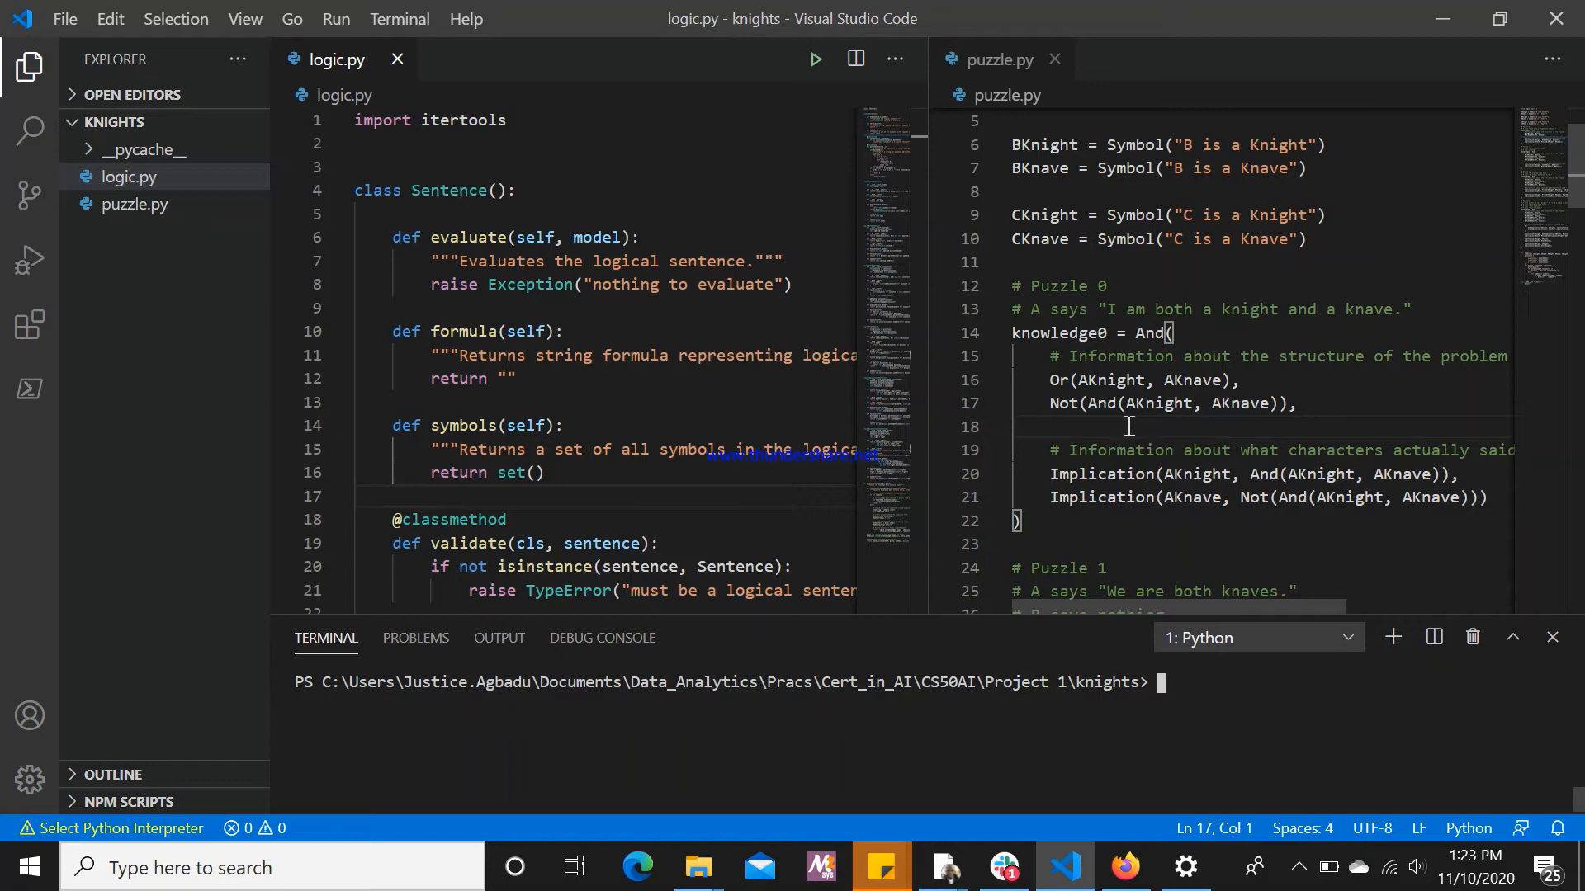
pyautogui.moveTo(1237, 396)
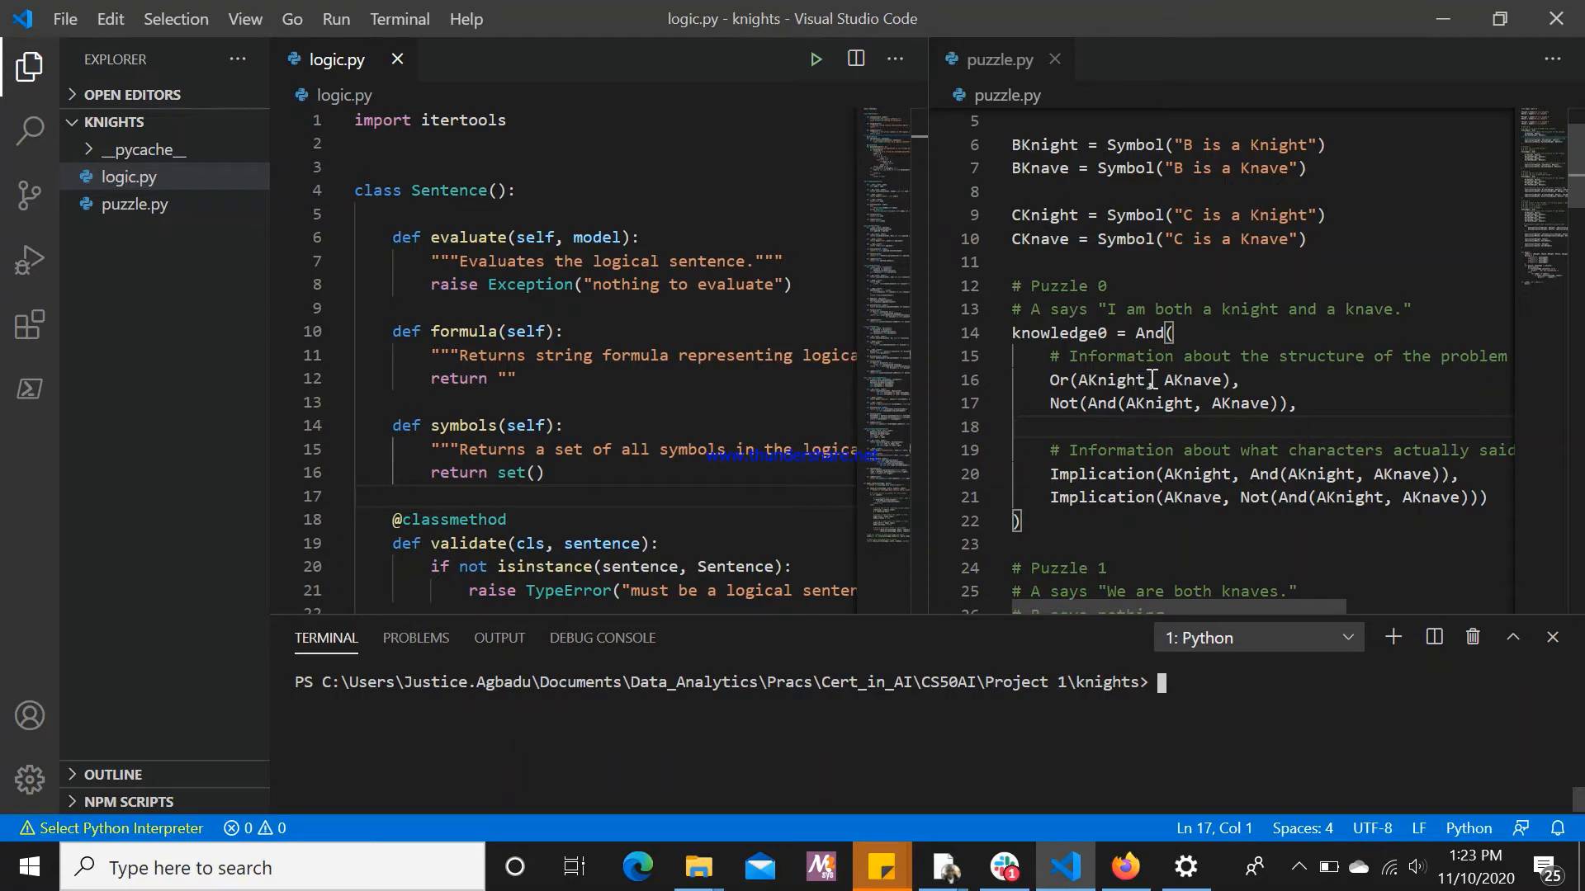
pyautogui.moveTo(1158, 381)
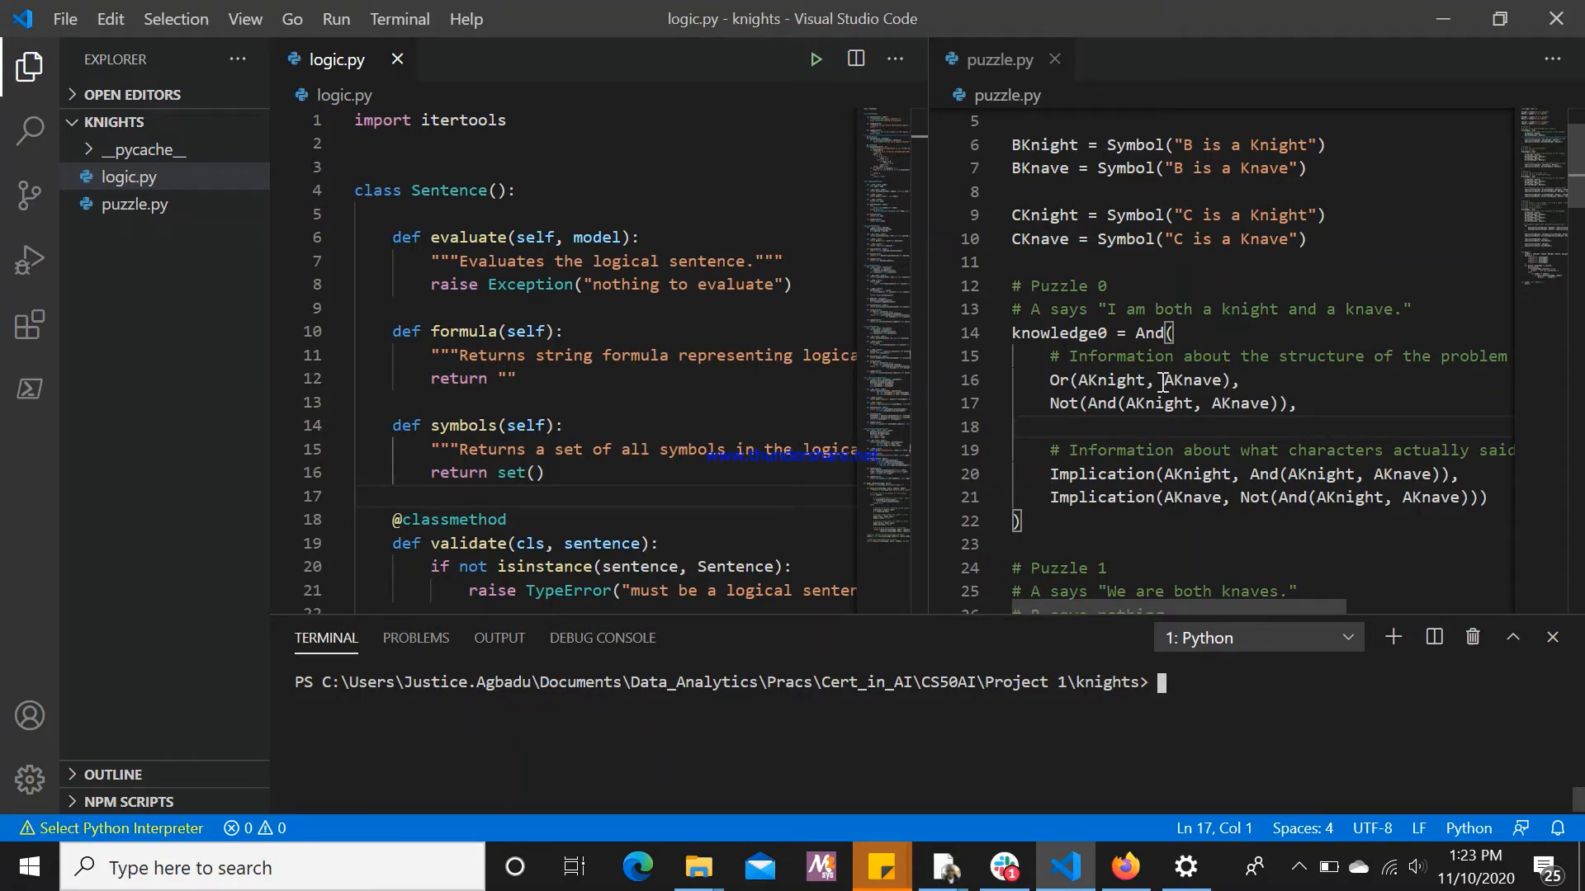
pyautogui.moveTo(1106, 317)
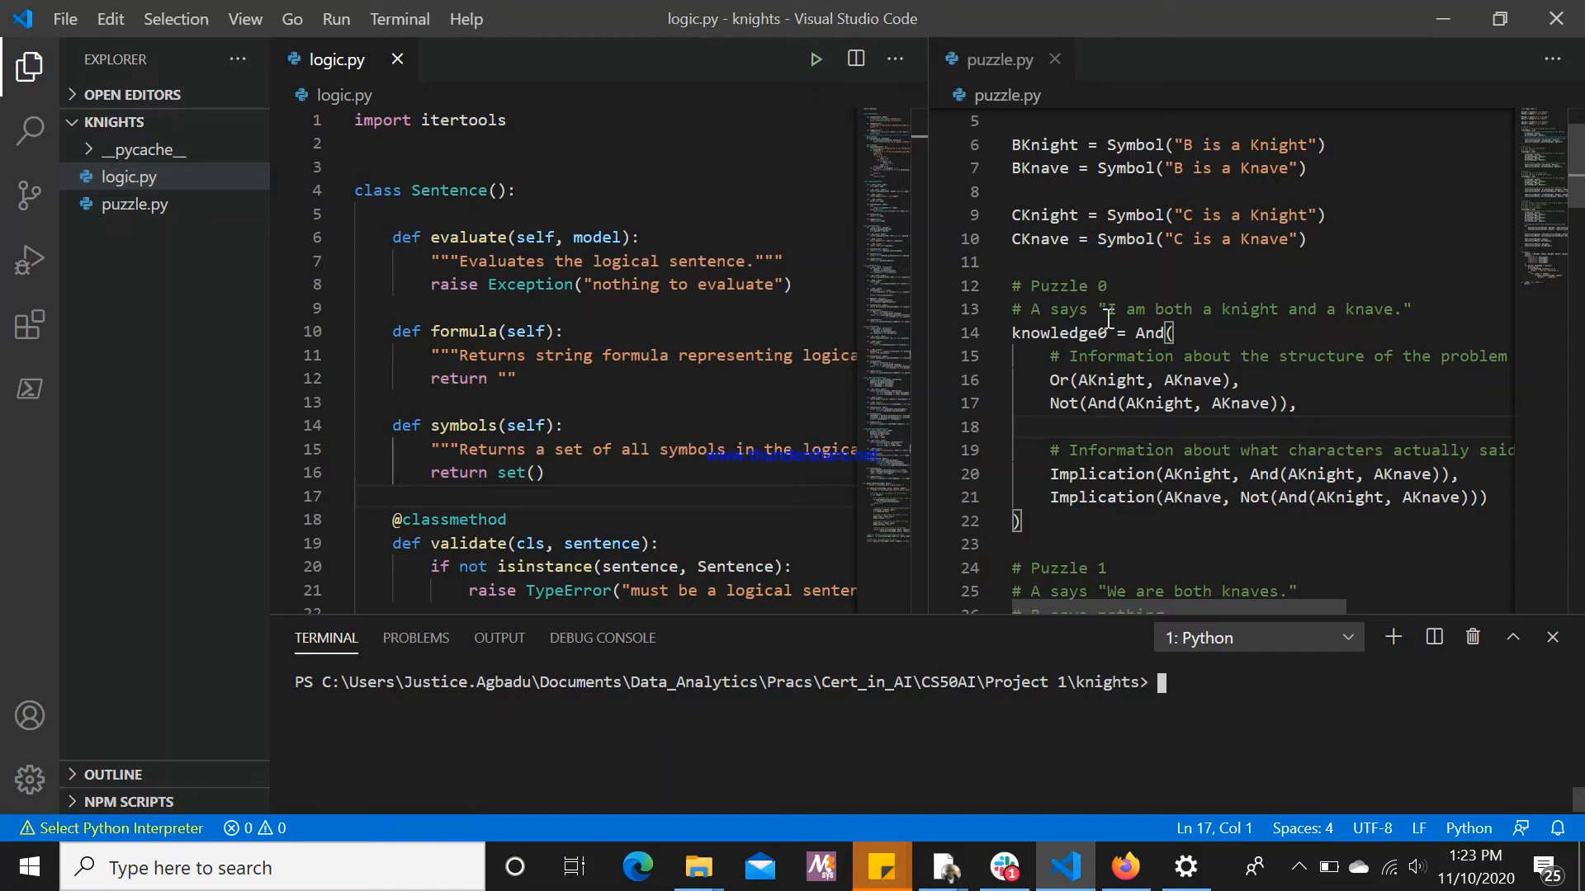
pyautogui.moveTo(1123, 320)
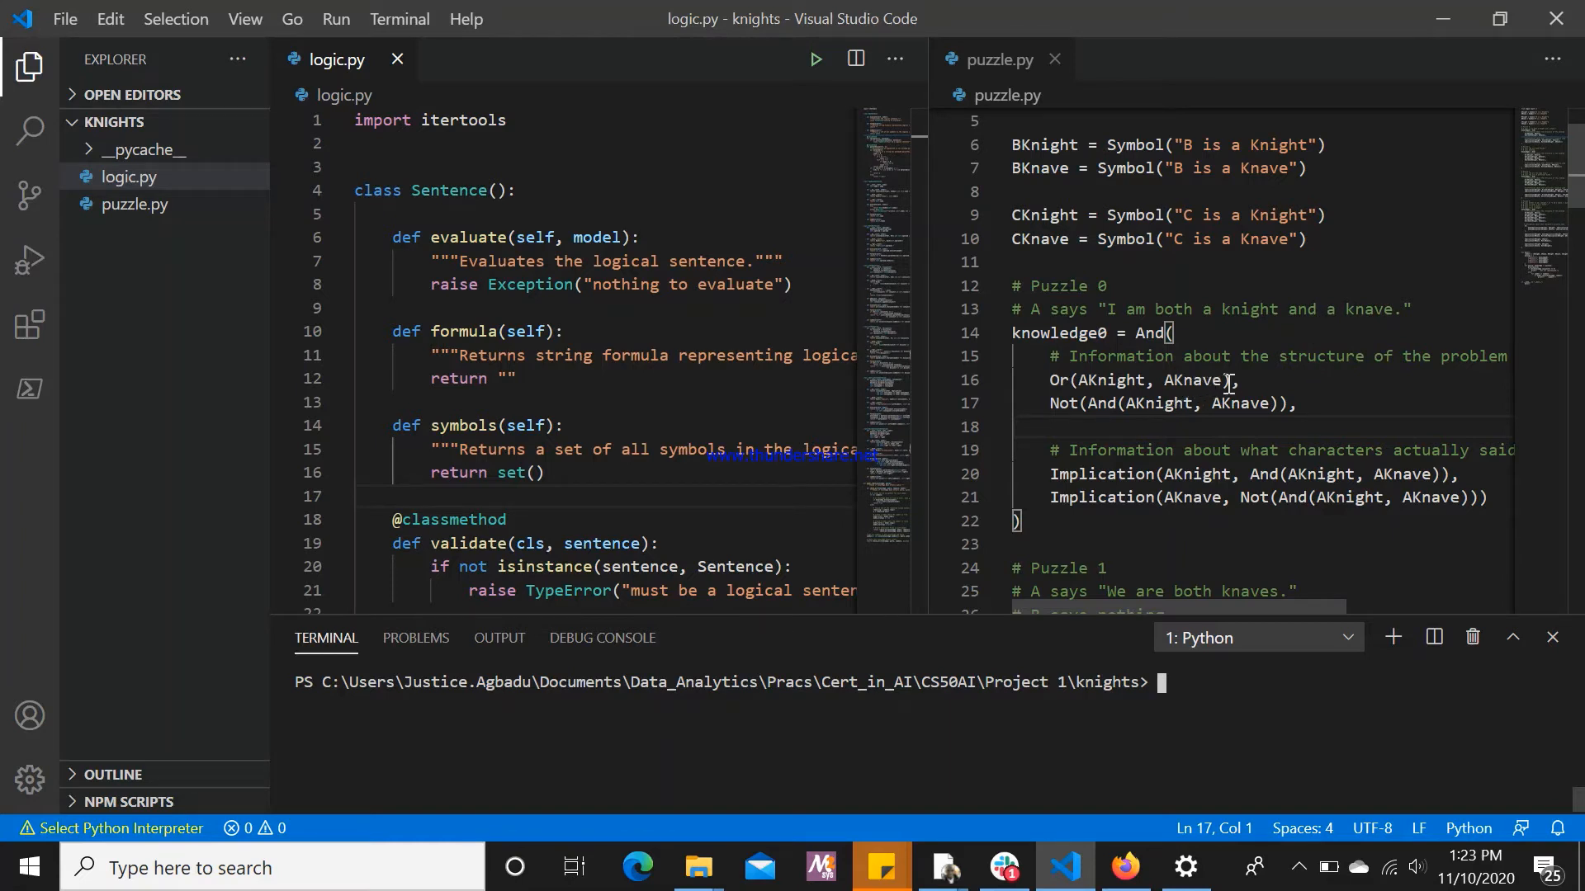
pyautogui.moveTo(1275, 394)
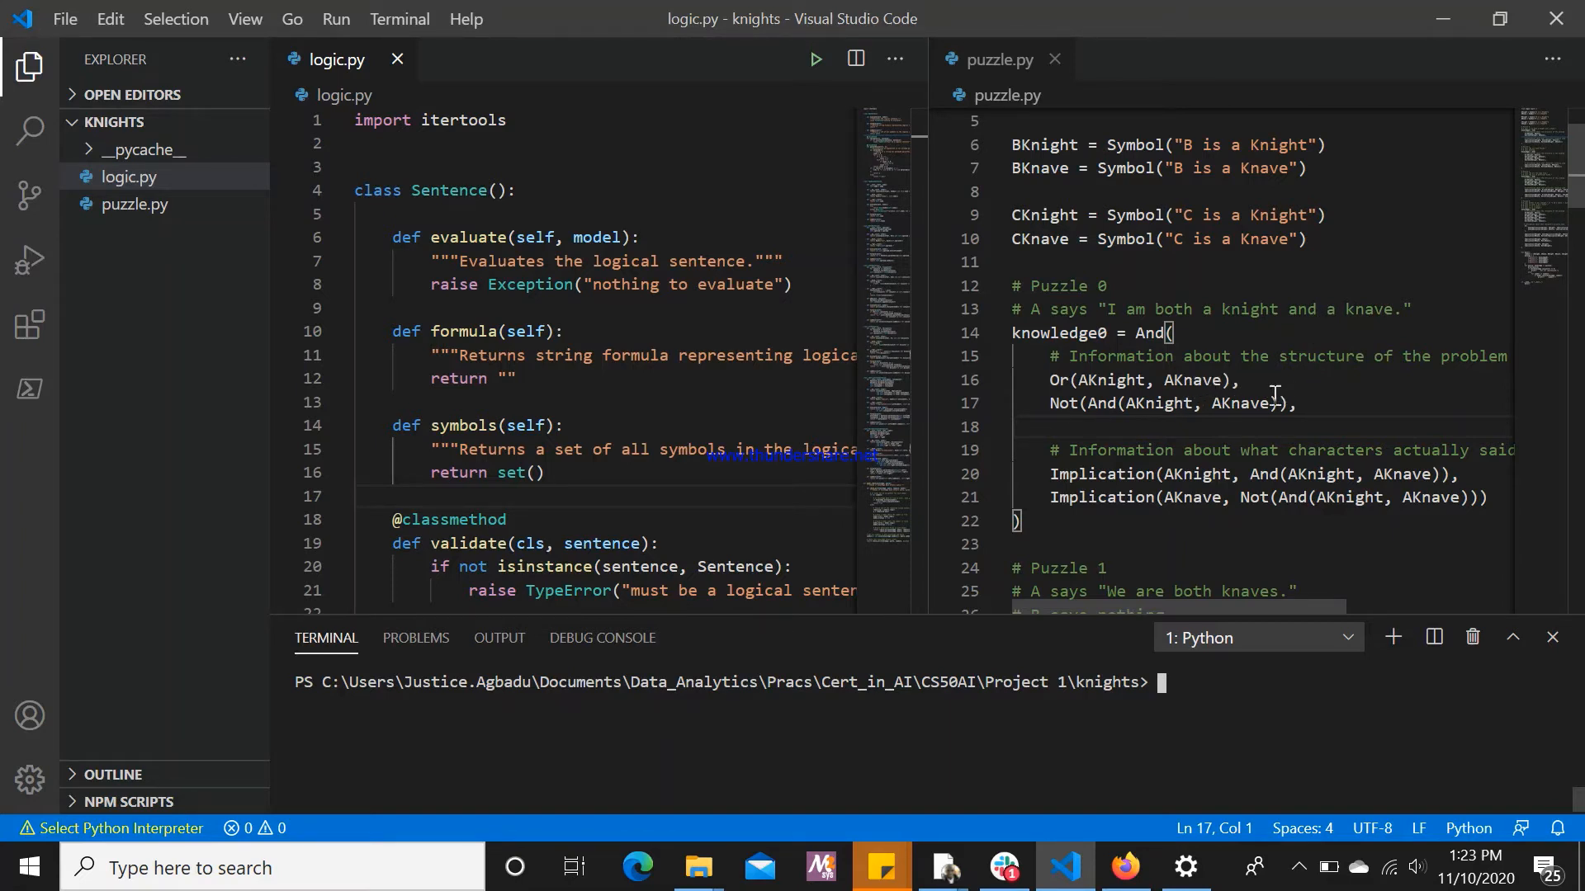
pyautogui.moveTo(1403, 371)
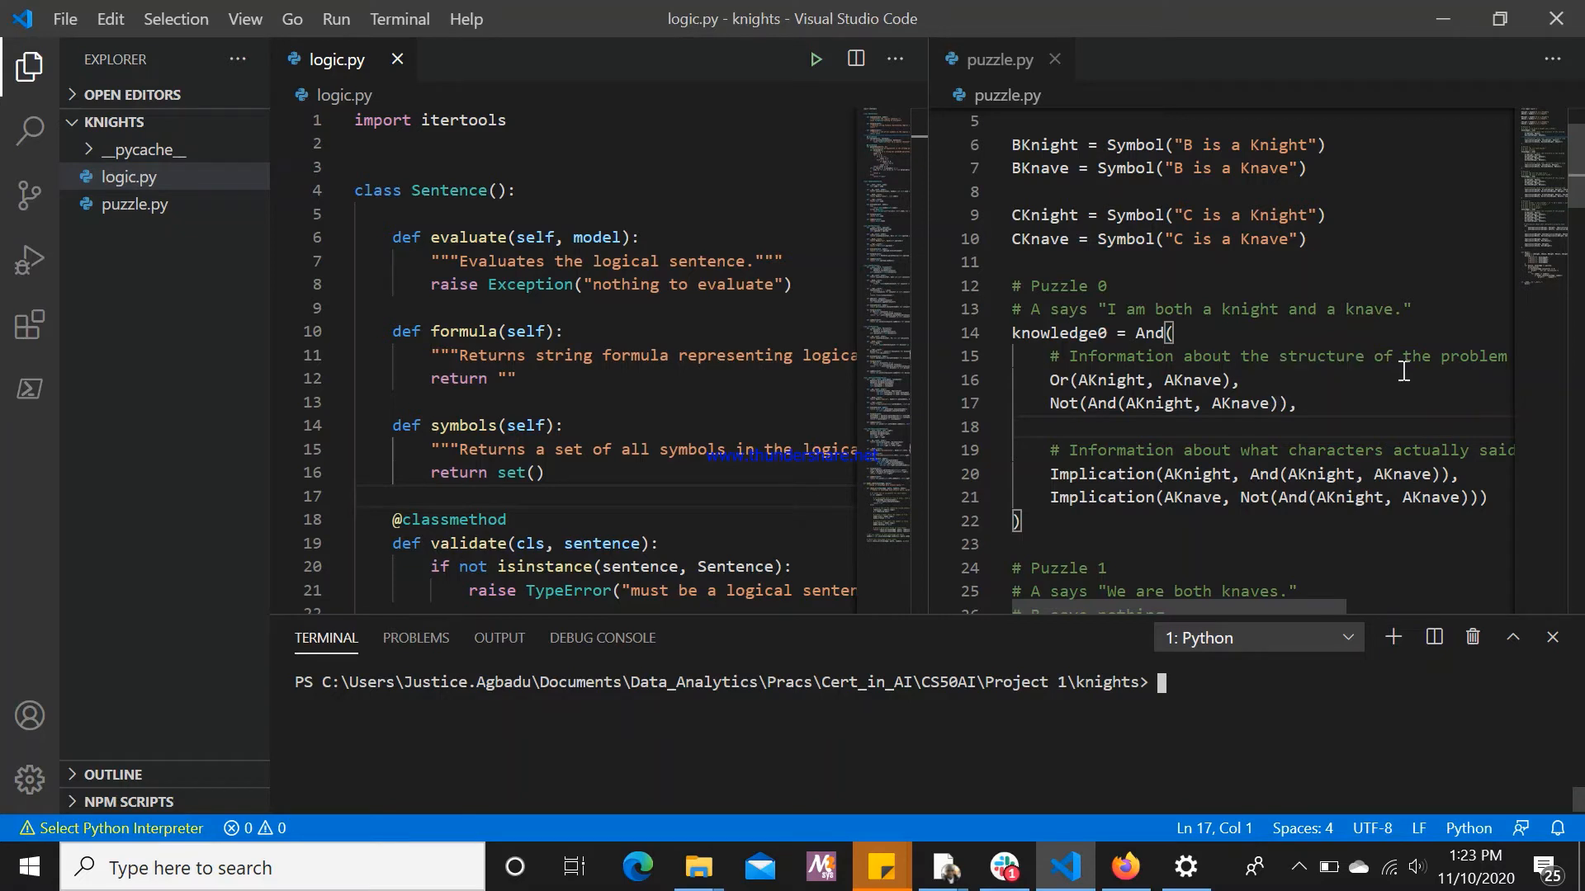
pyautogui.scroll(-3)
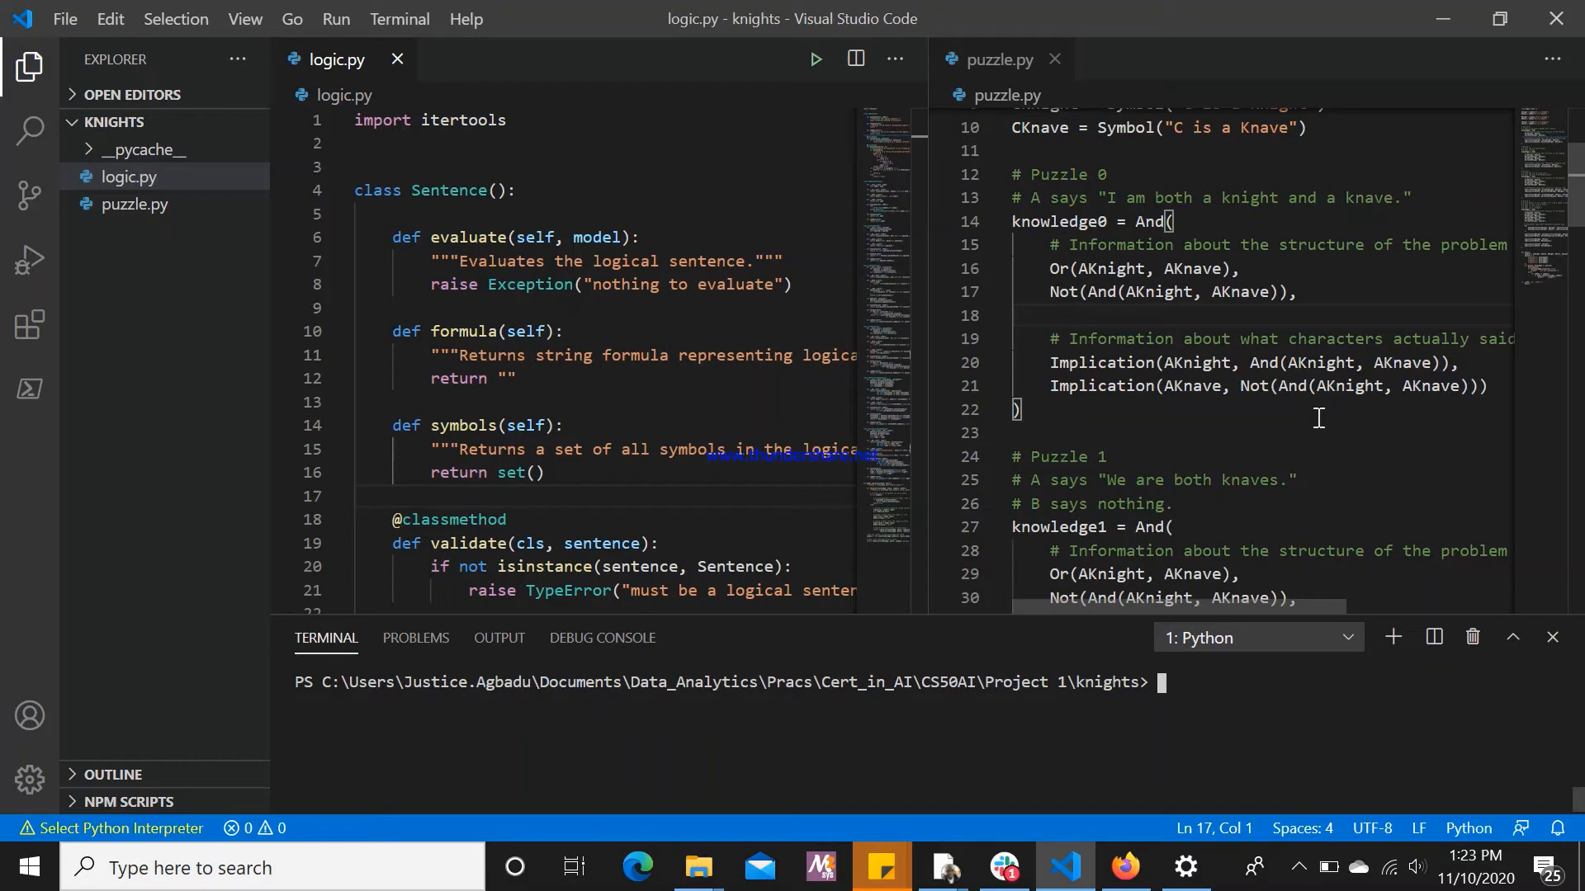
pyautogui.scroll(-3)
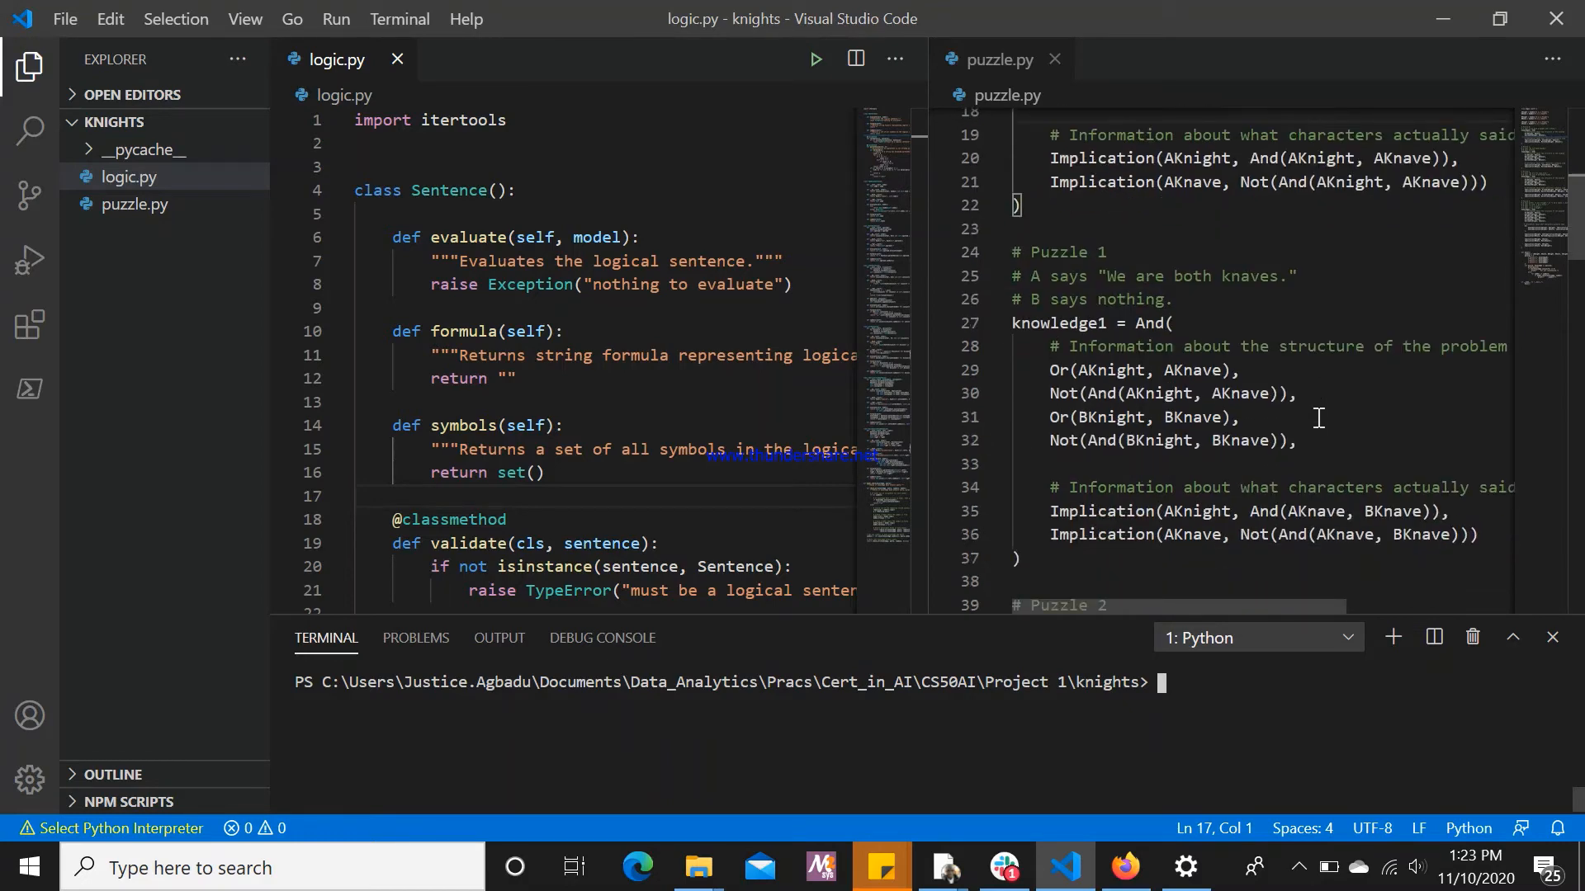
pyautogui.scroll(3)
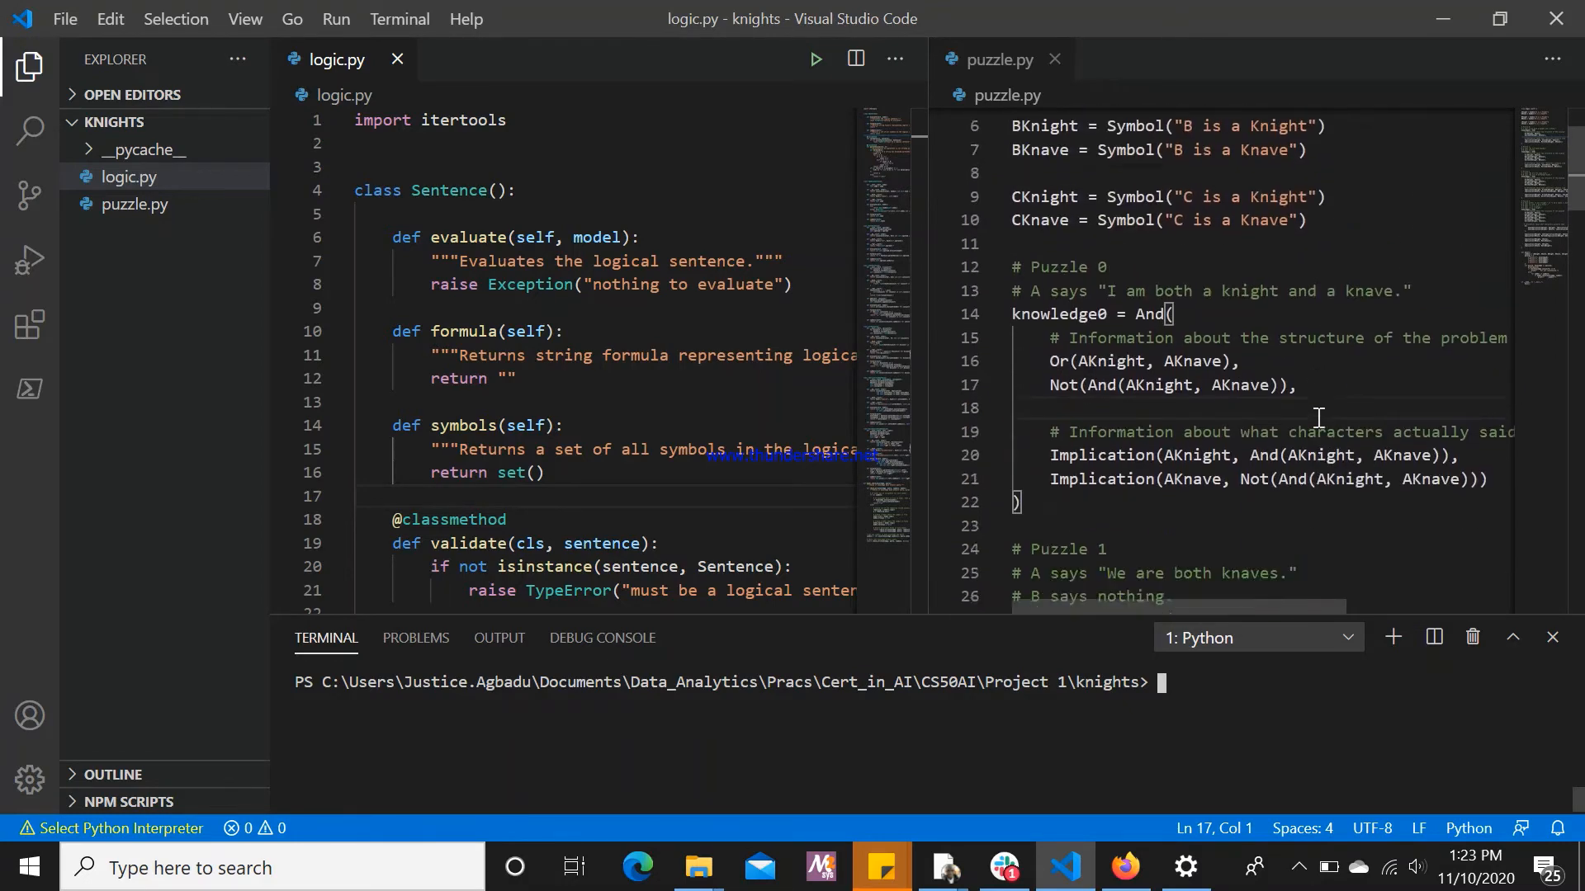
pyautogui.scroll(3)
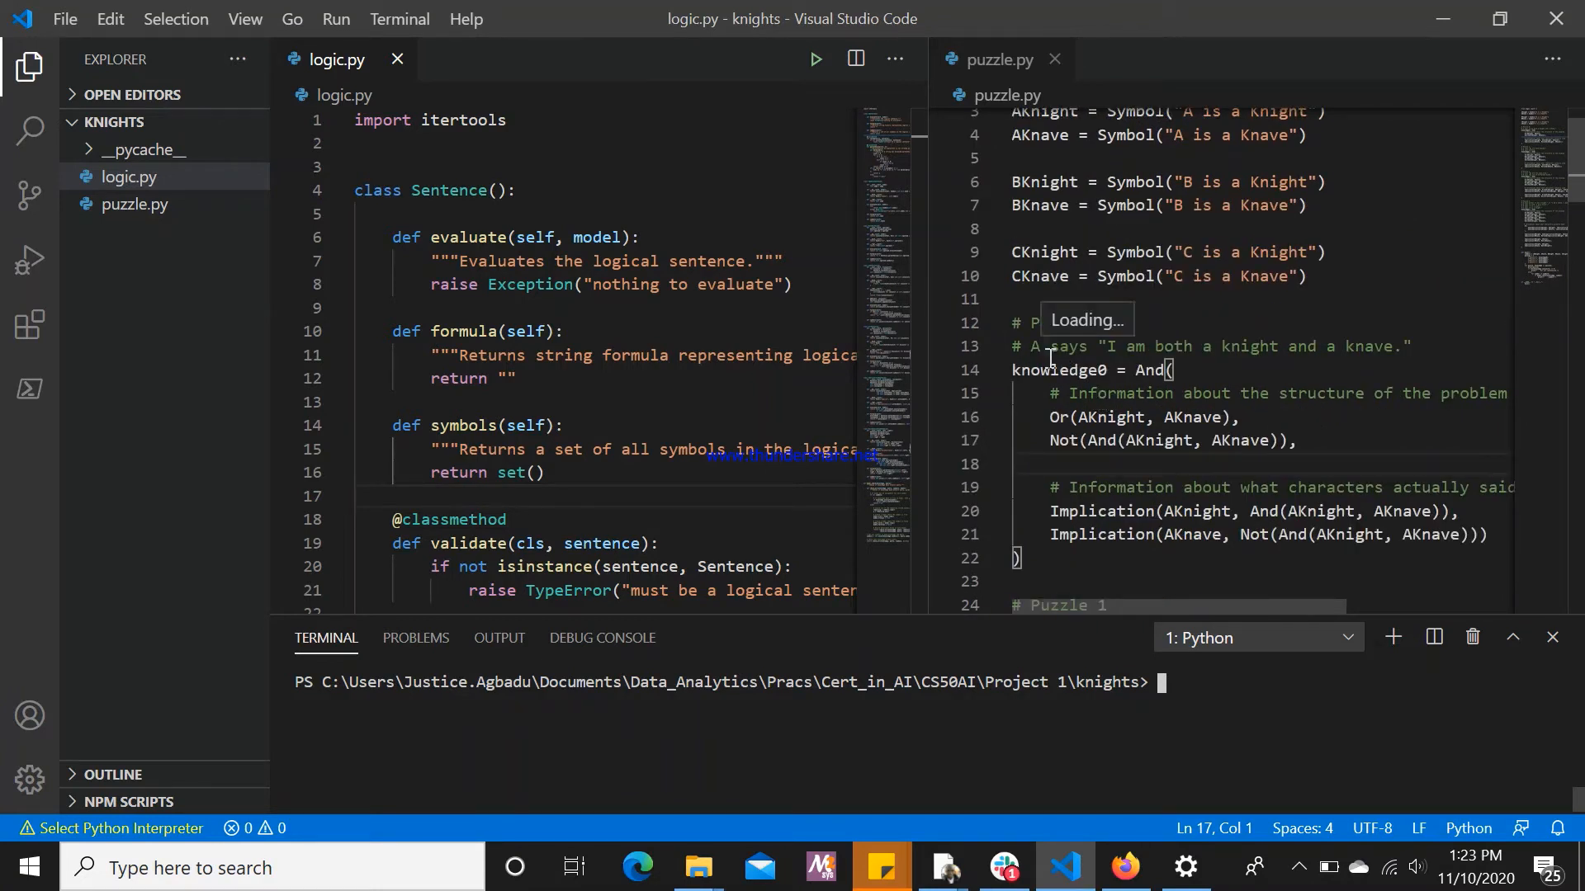
pyautogui.scroll(-3)
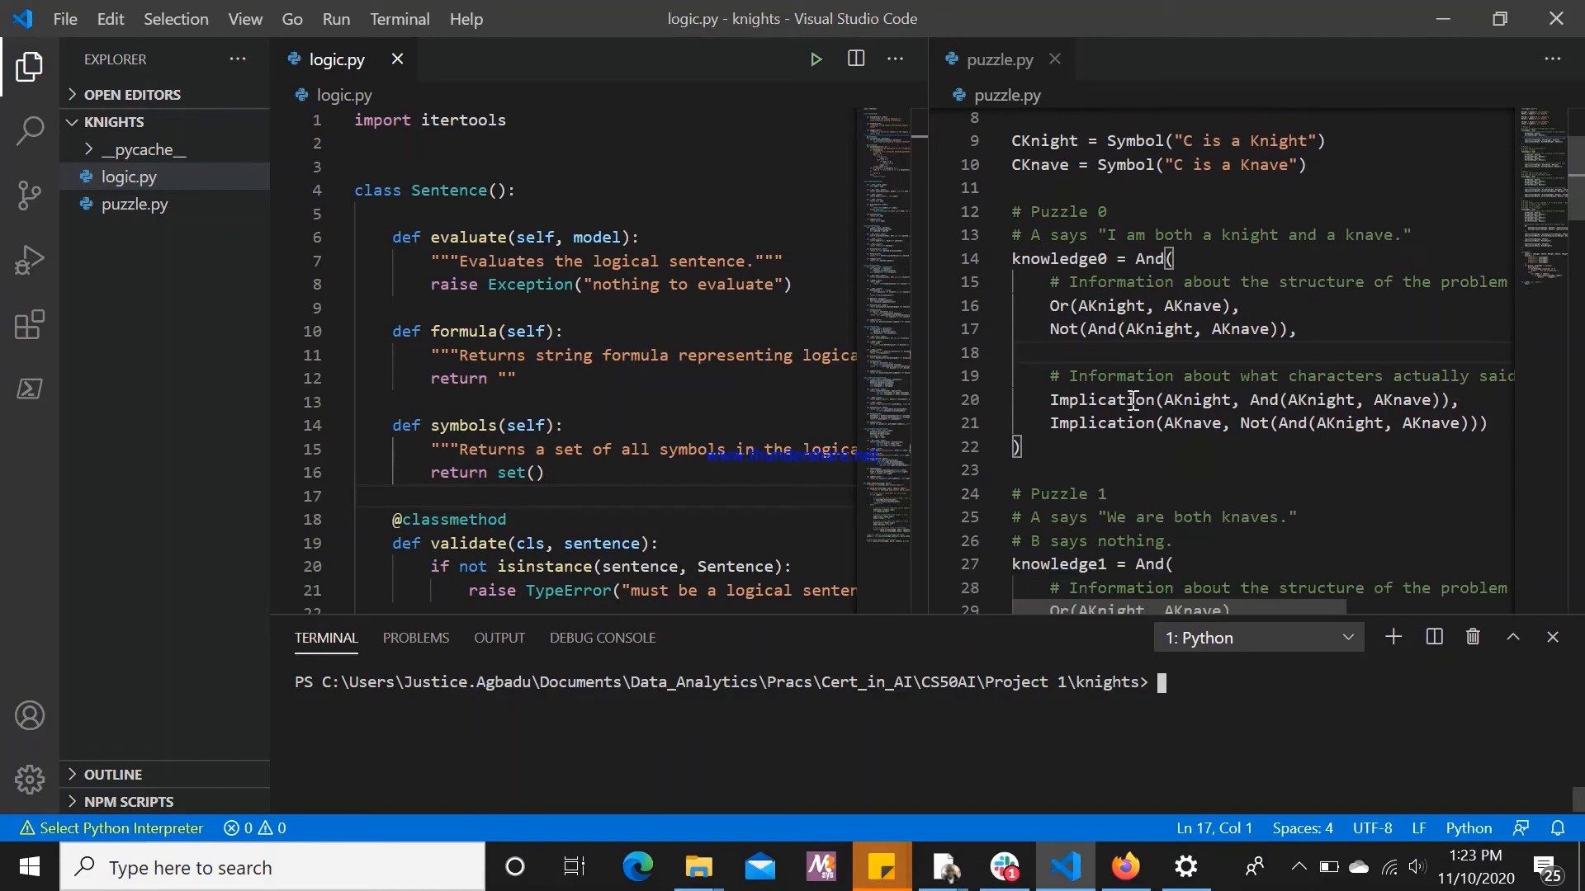
pyautogui.scroll(3)
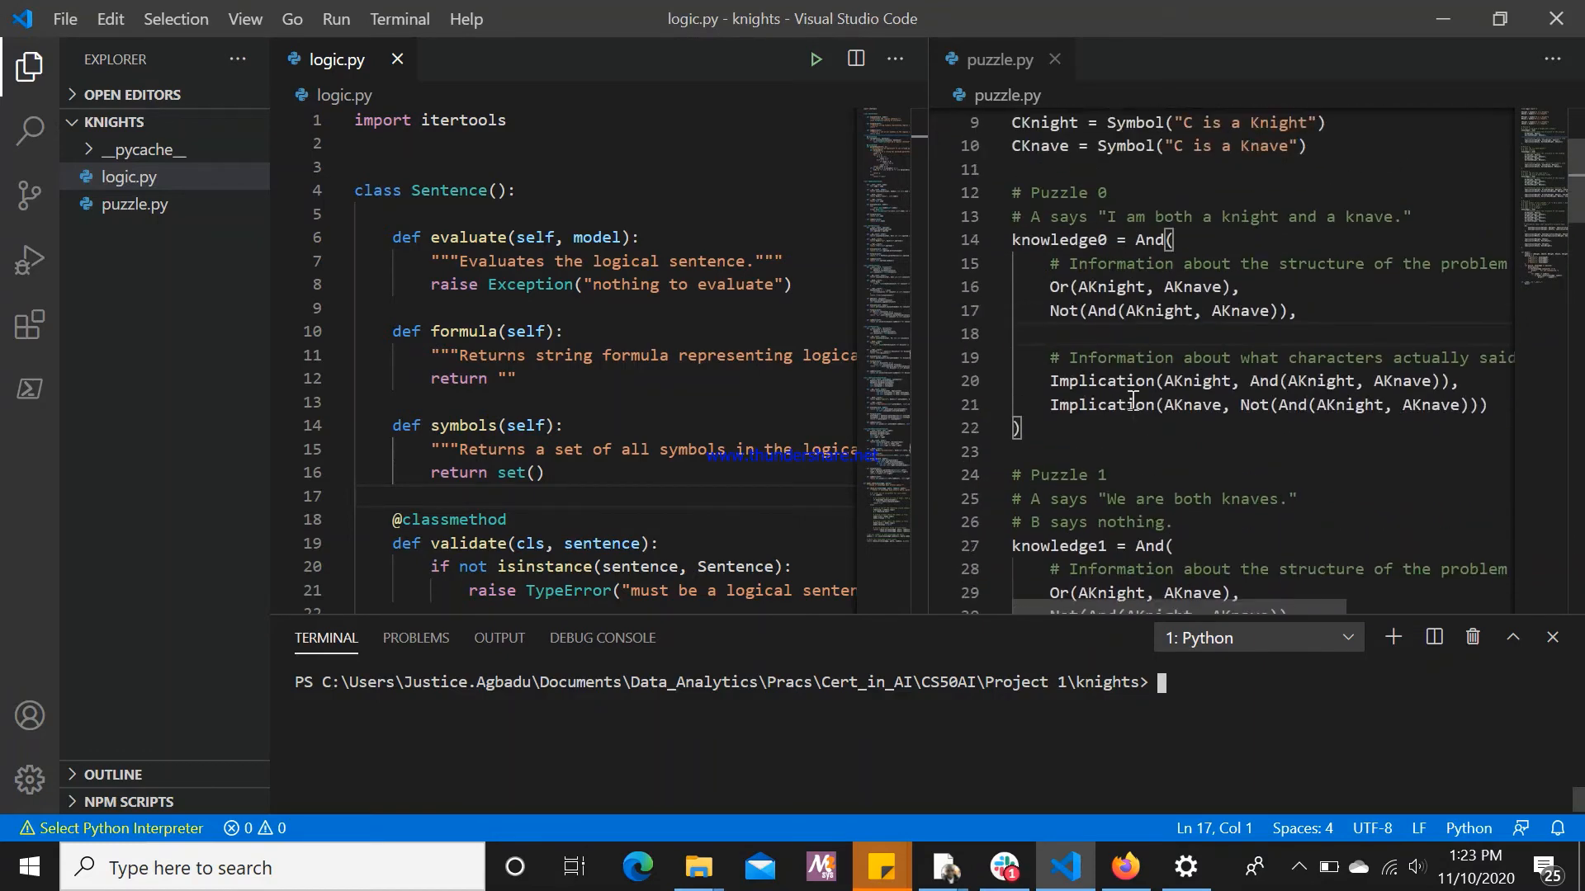
pyautogui.scroll(-3)
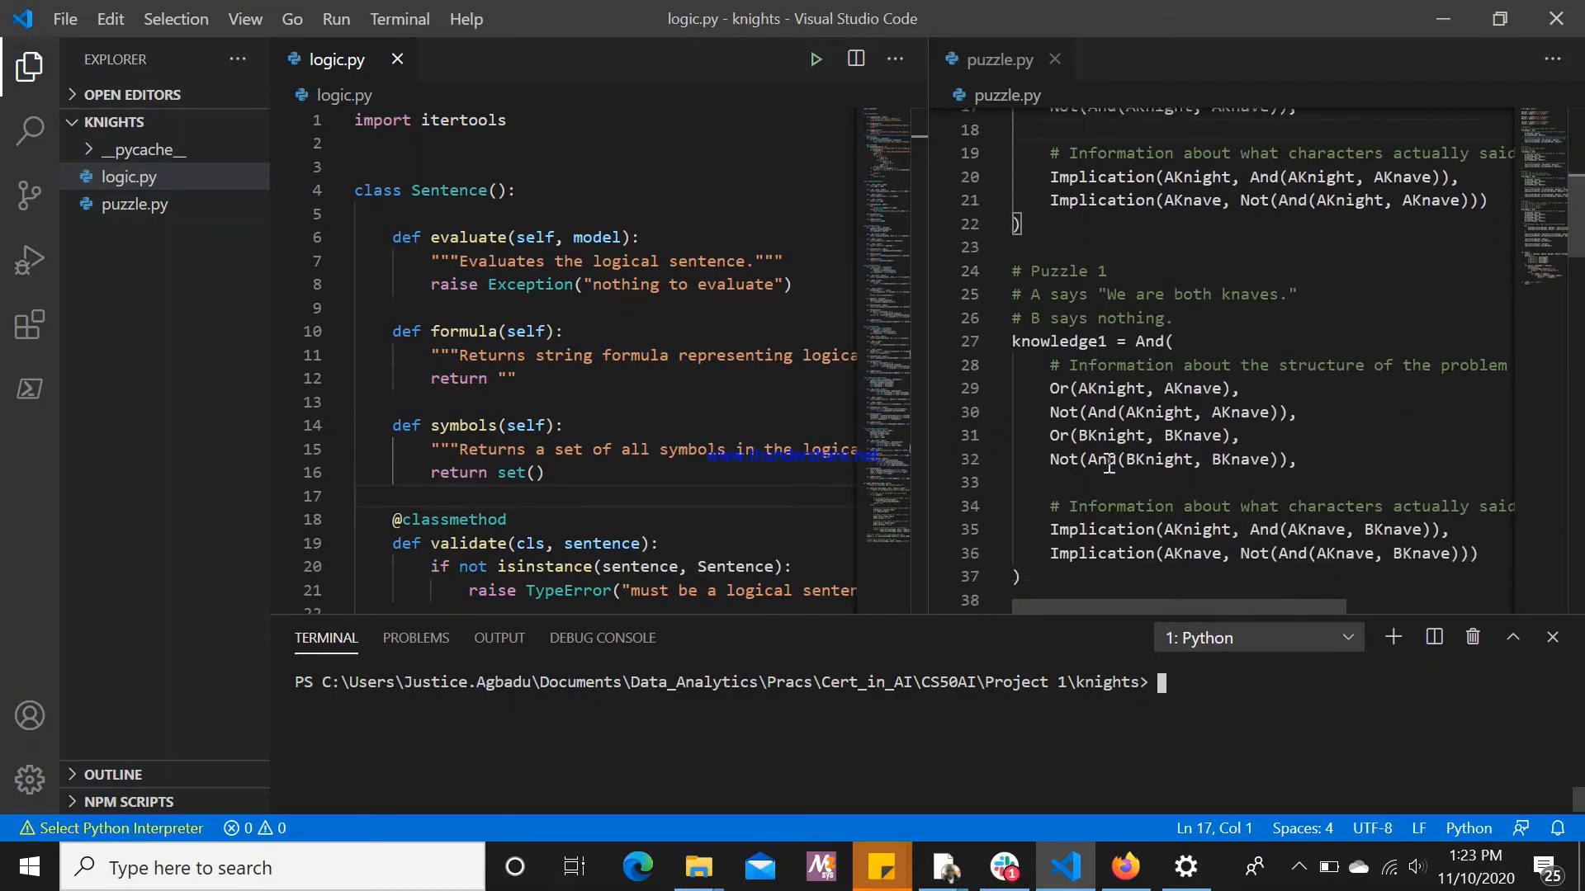
pyautogui.scroll(-3)
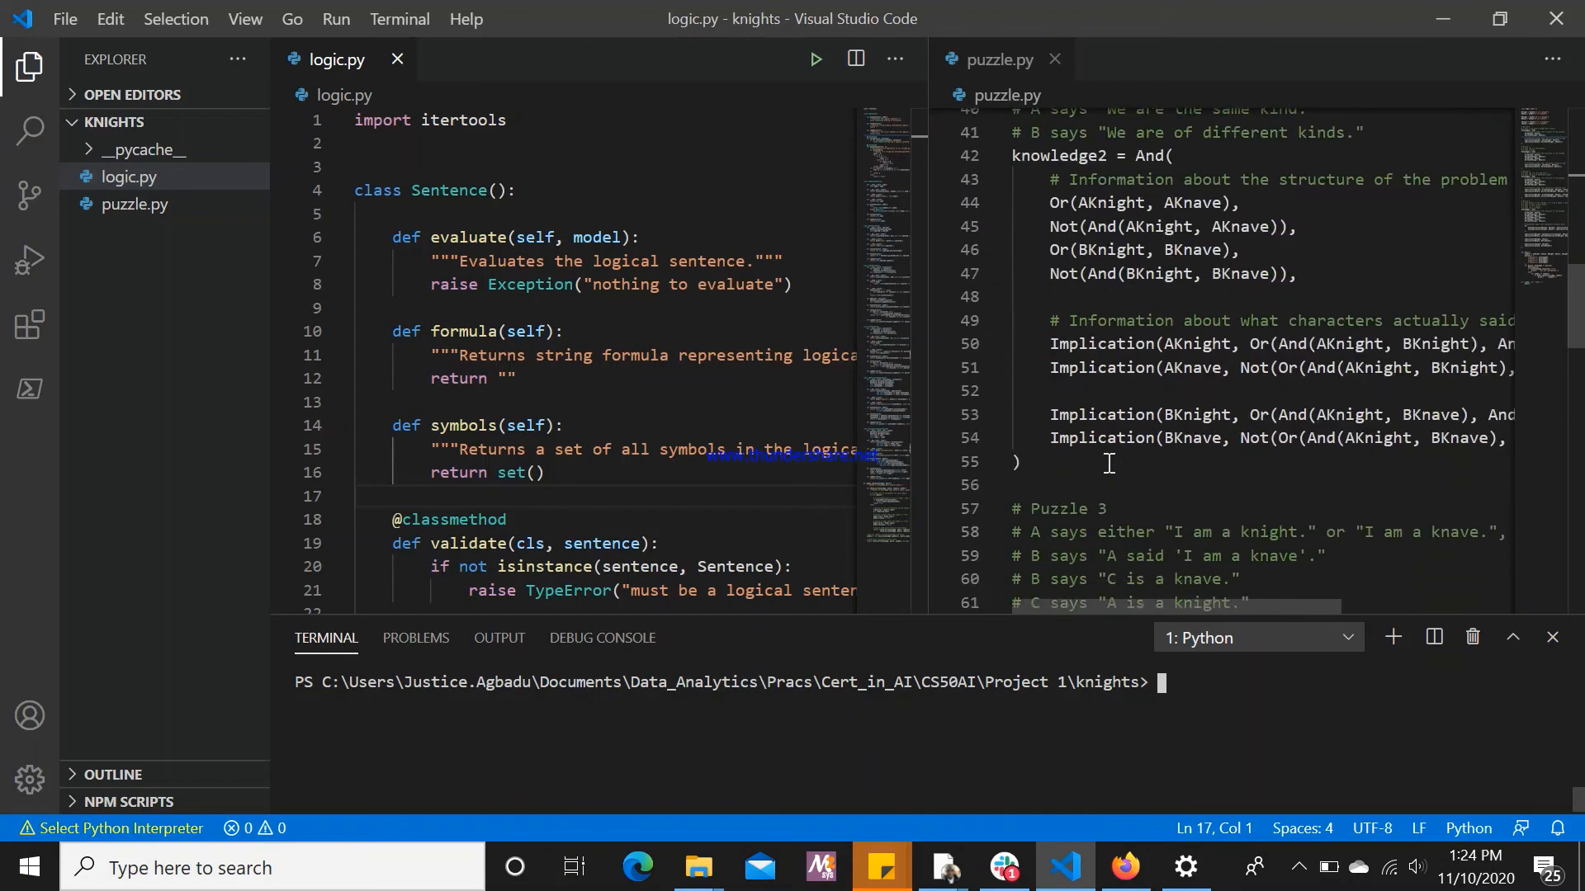
pyautogui.scroll(-3)
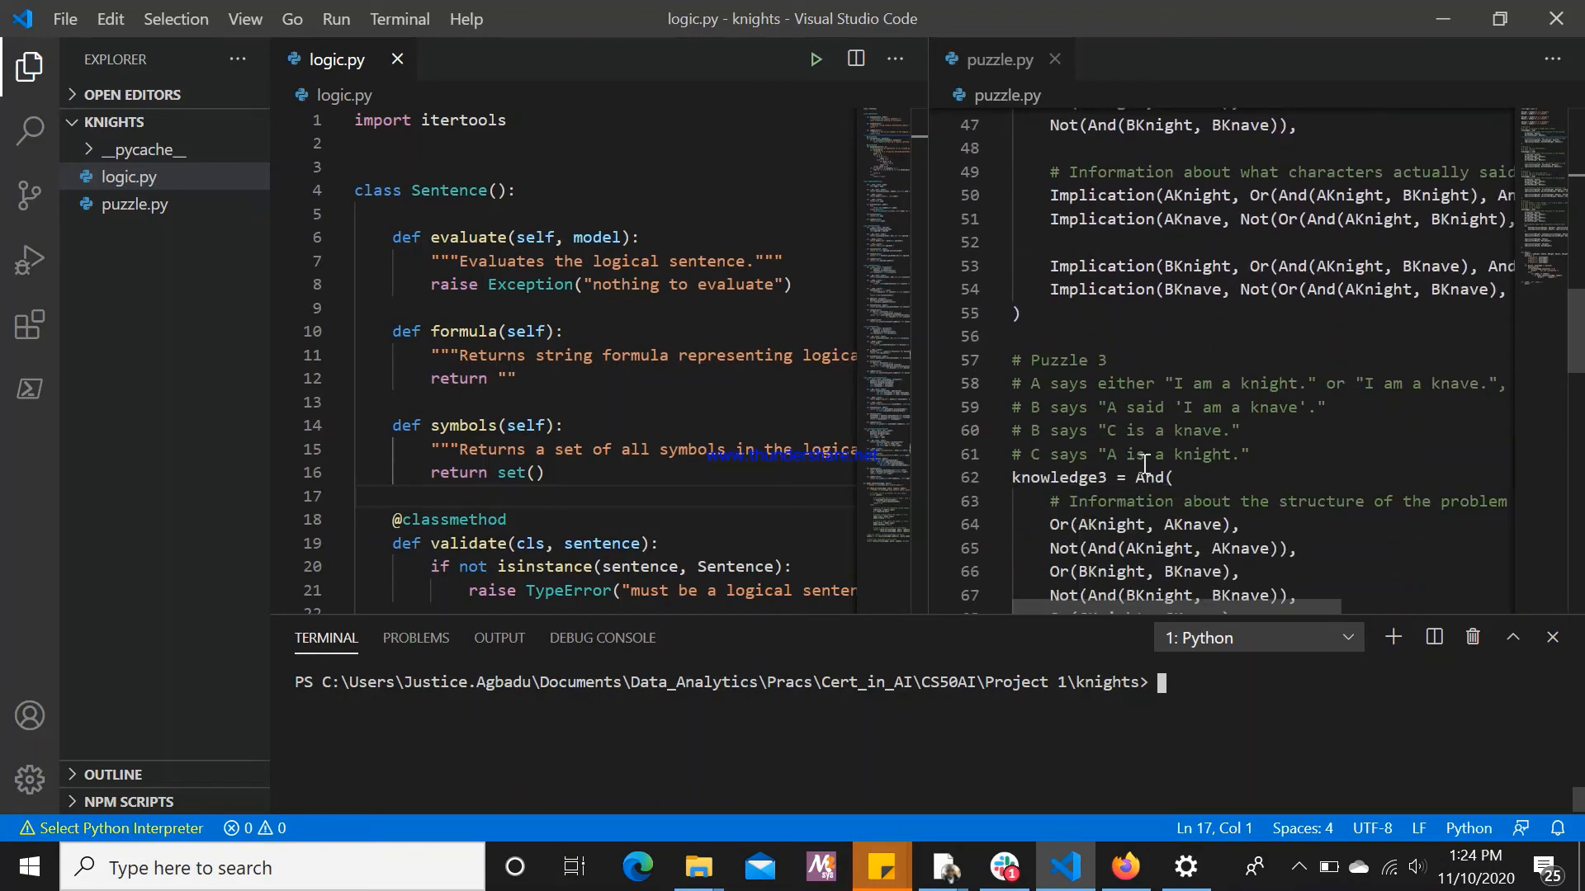
pyautogui.moveTo(1162, 594)
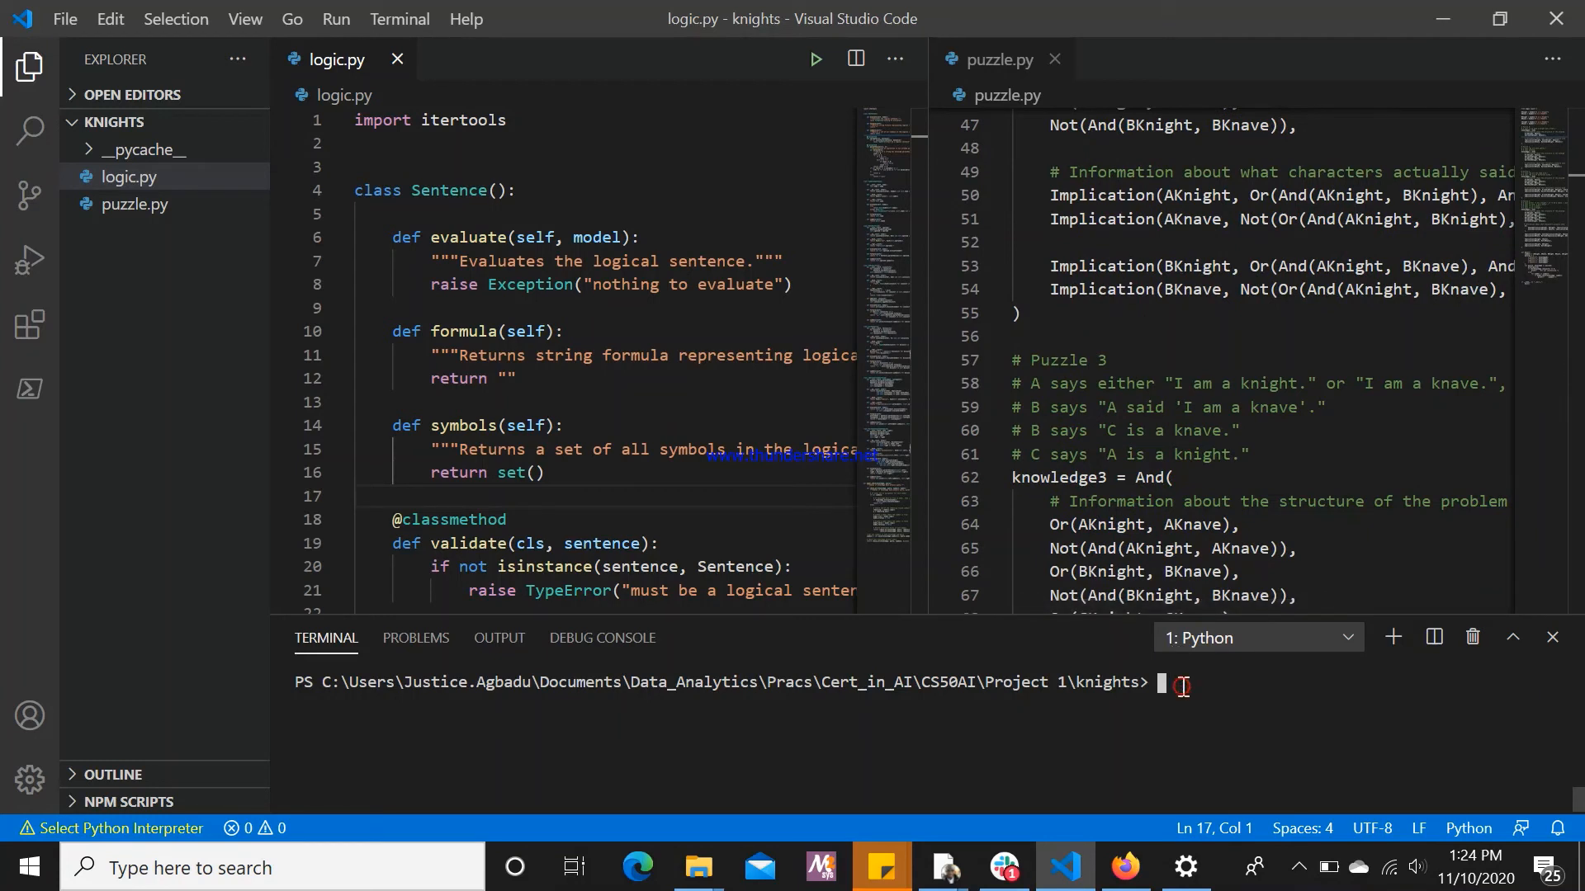
pyautogui.write('python puz')
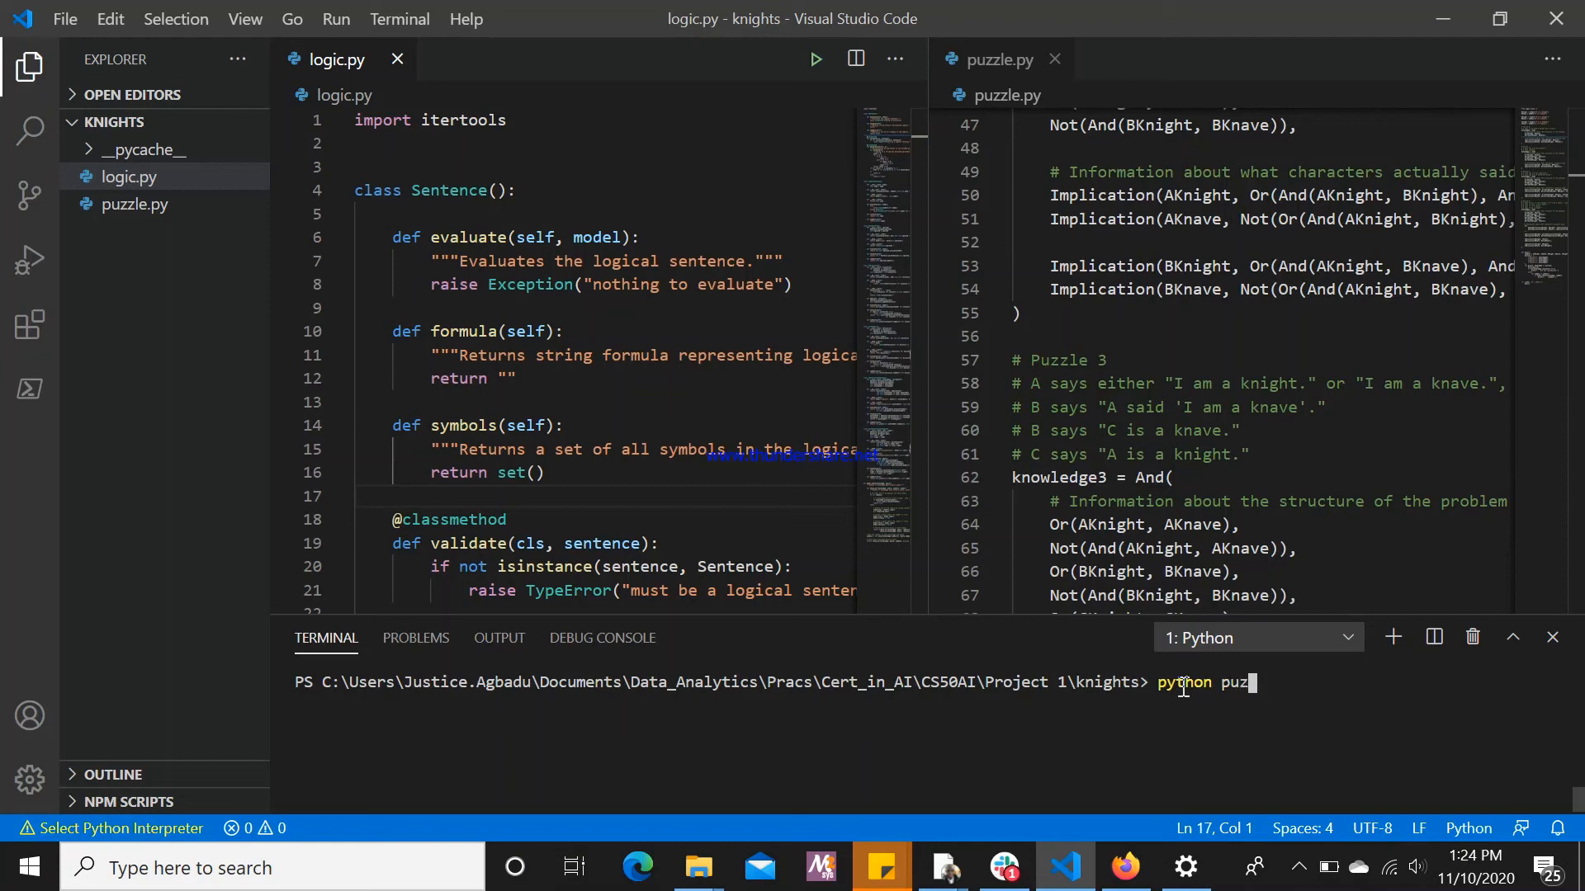
pyautogui.press('Return')
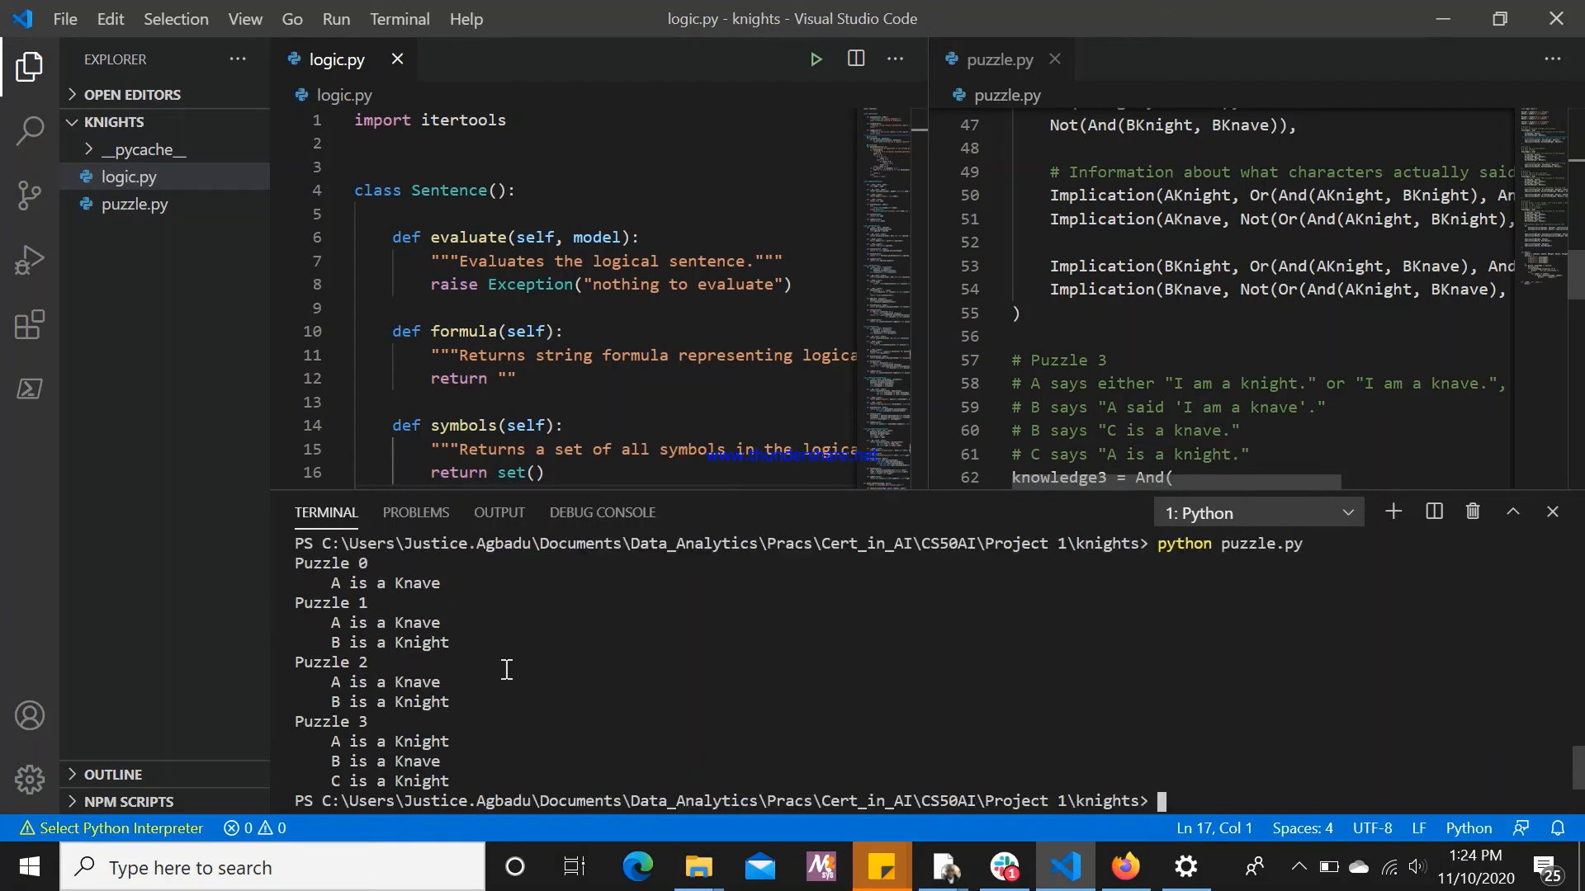
pyautogui.moveTo(348, 591)
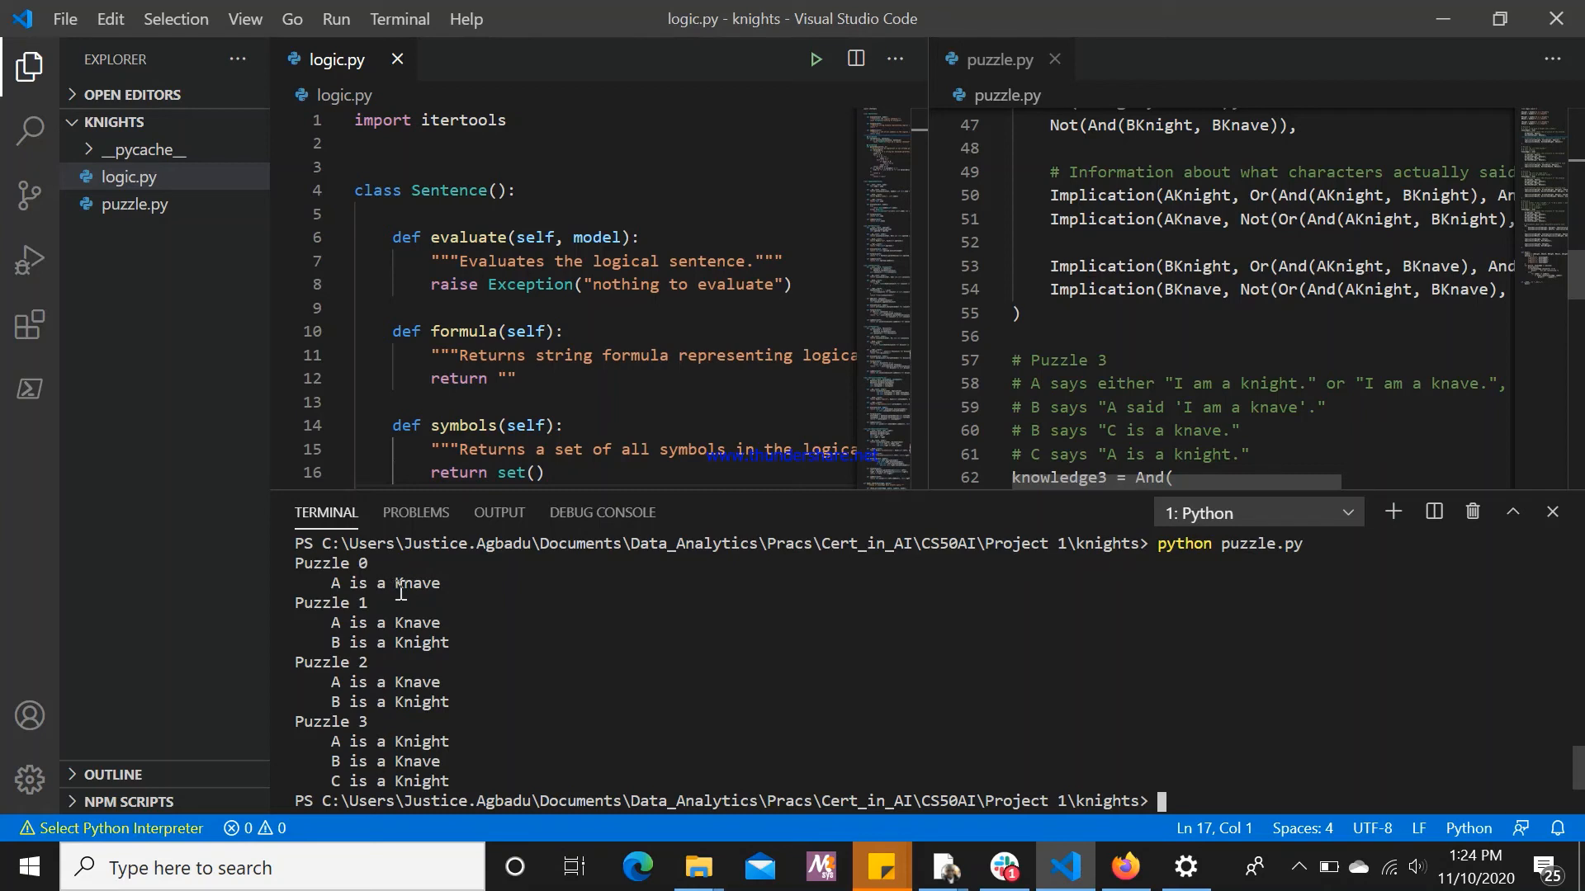
pyautogui.moveTo(349, 622)
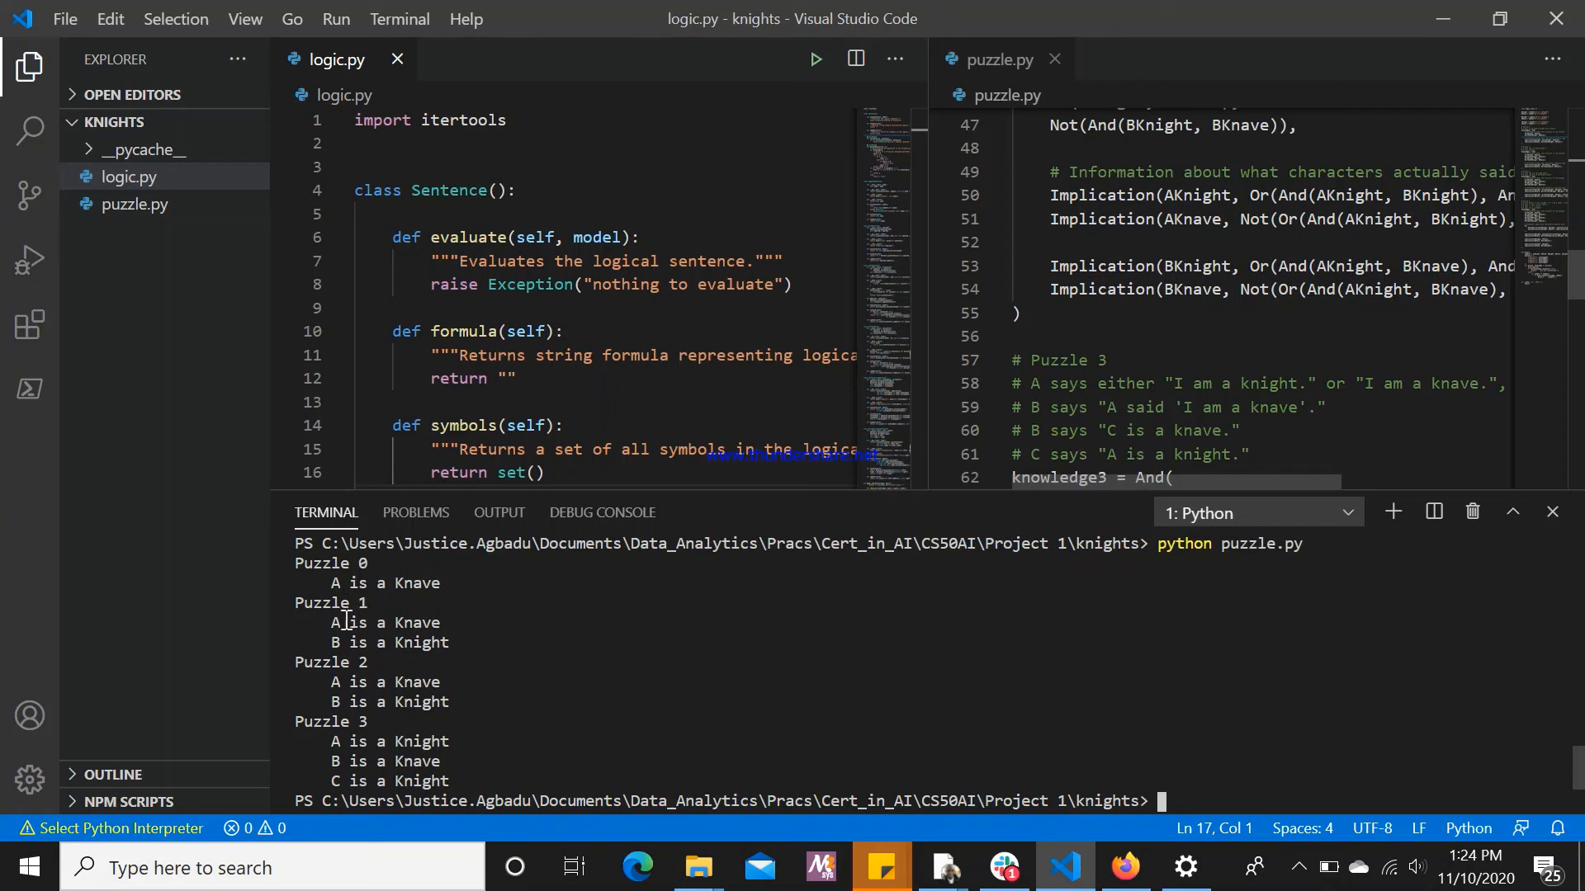
pyautogui.moveTo(386, 642)
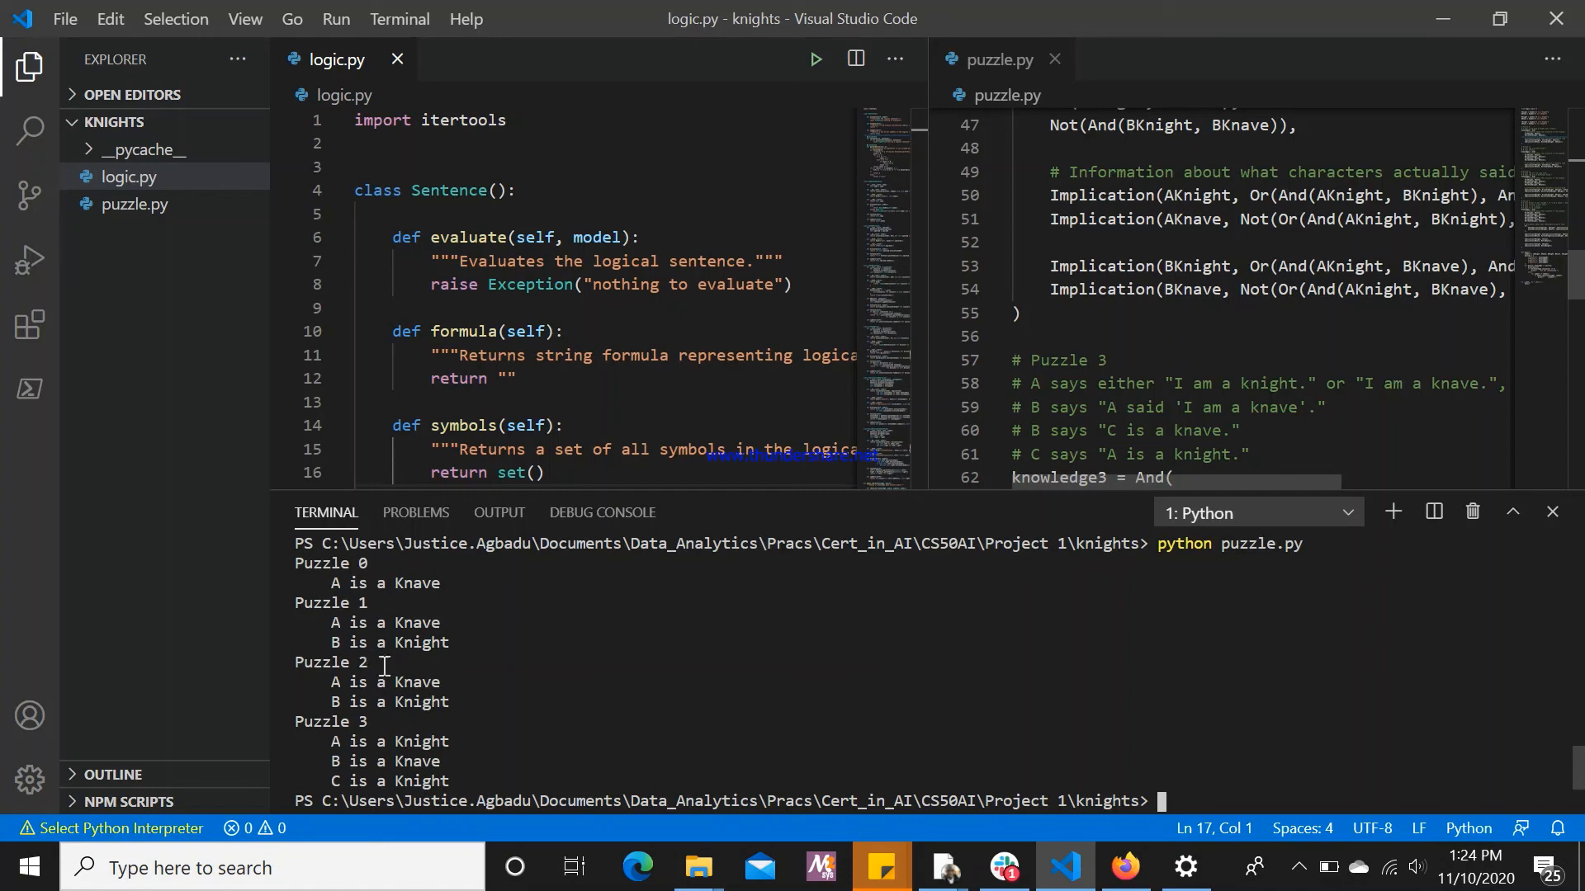
pyautogui.moveTo(381, 703)
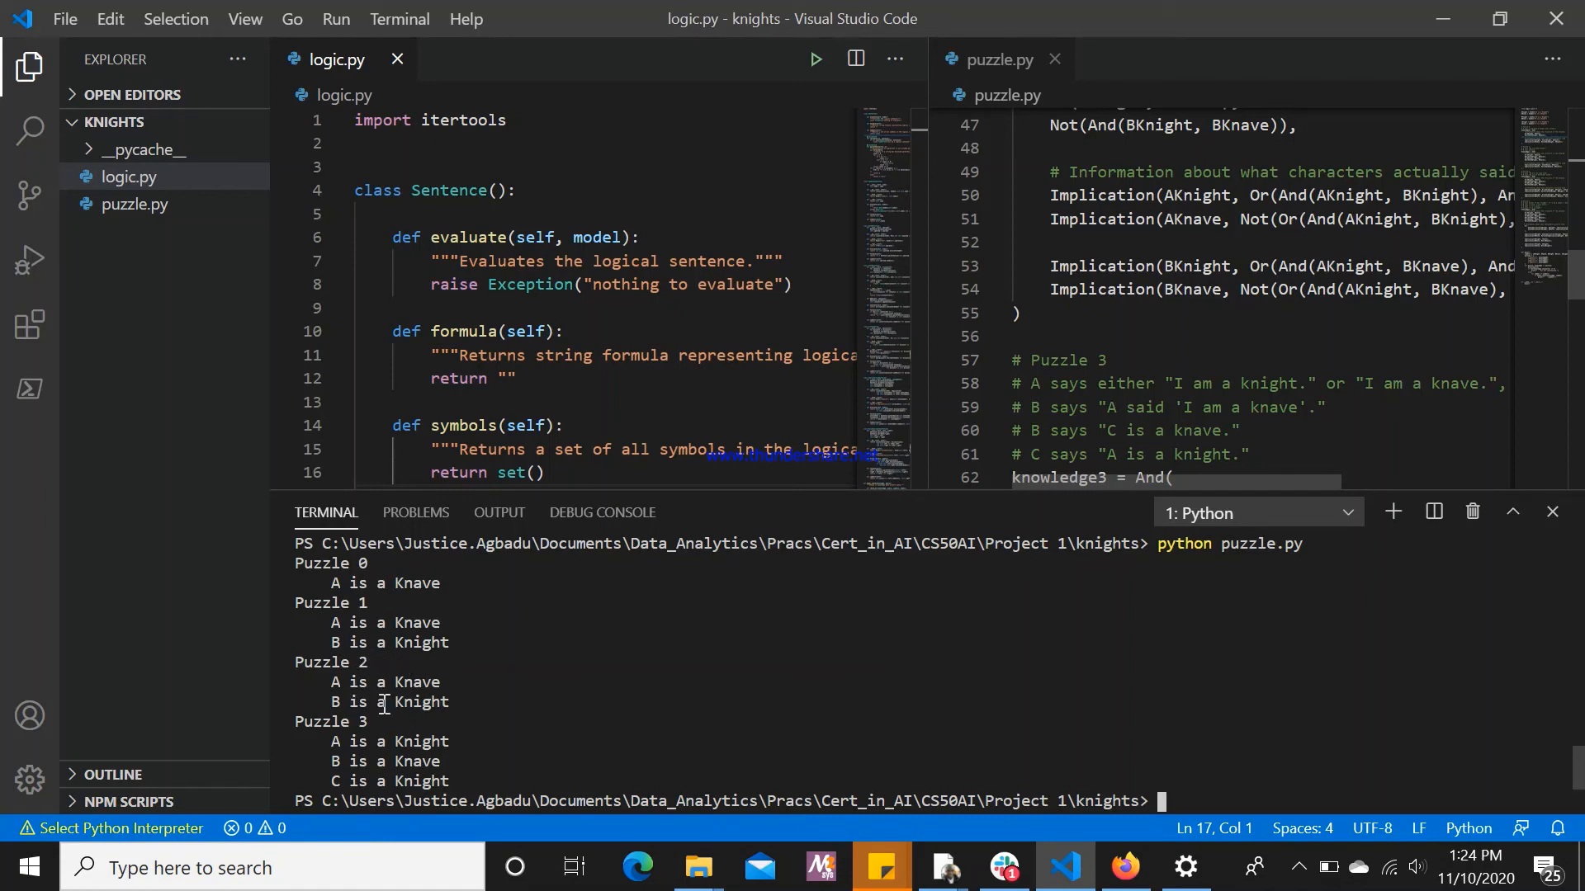
pyautogui.moveTo(366, 728)
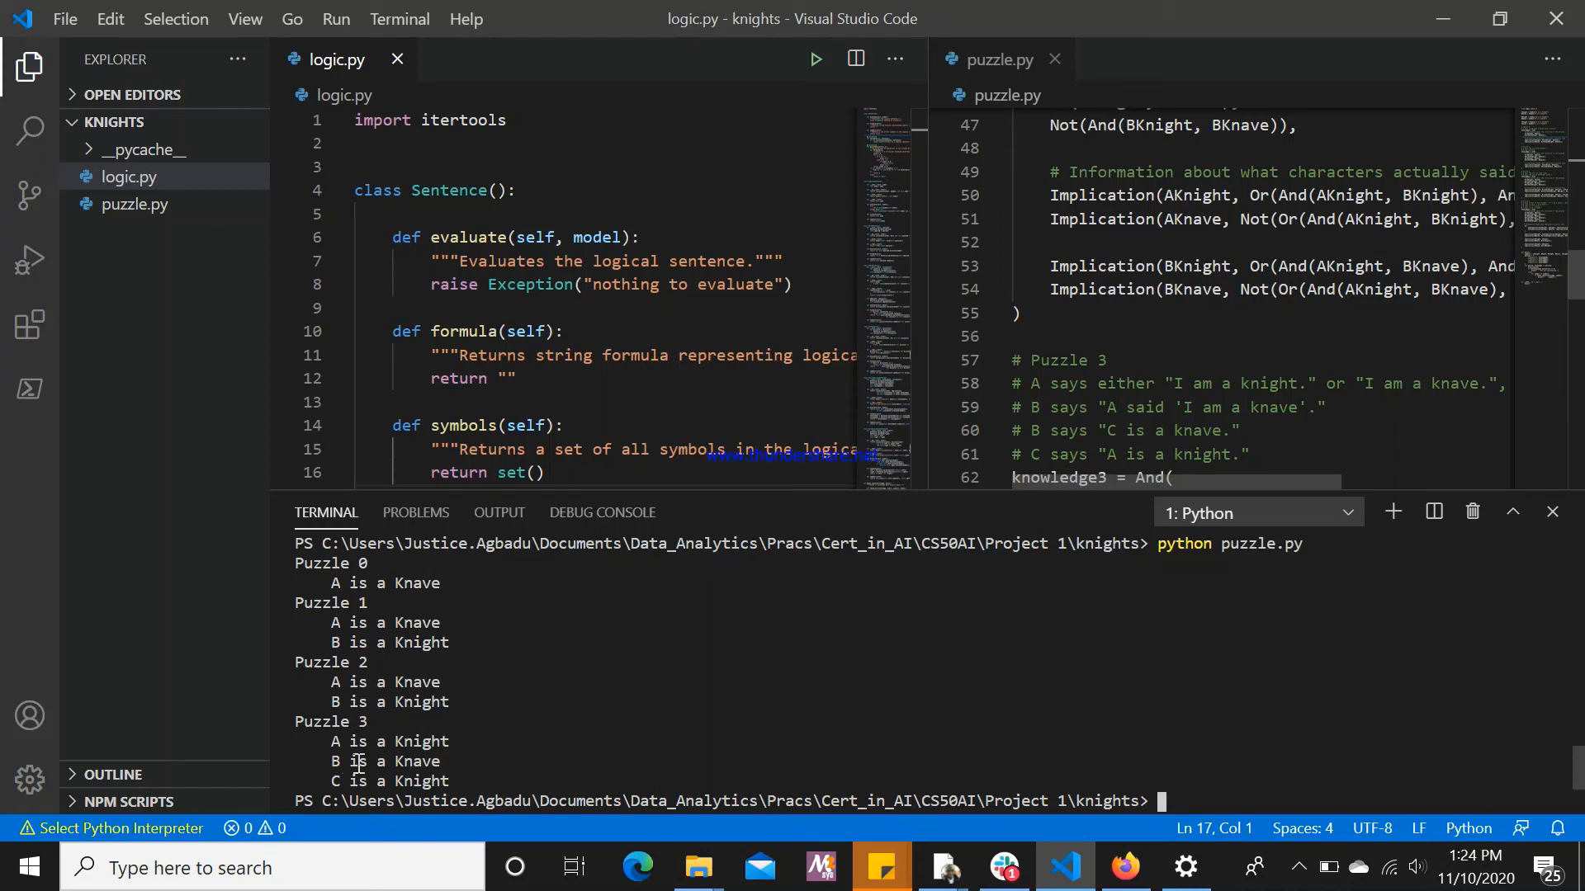
pyautogui.moveTo(406, 781)
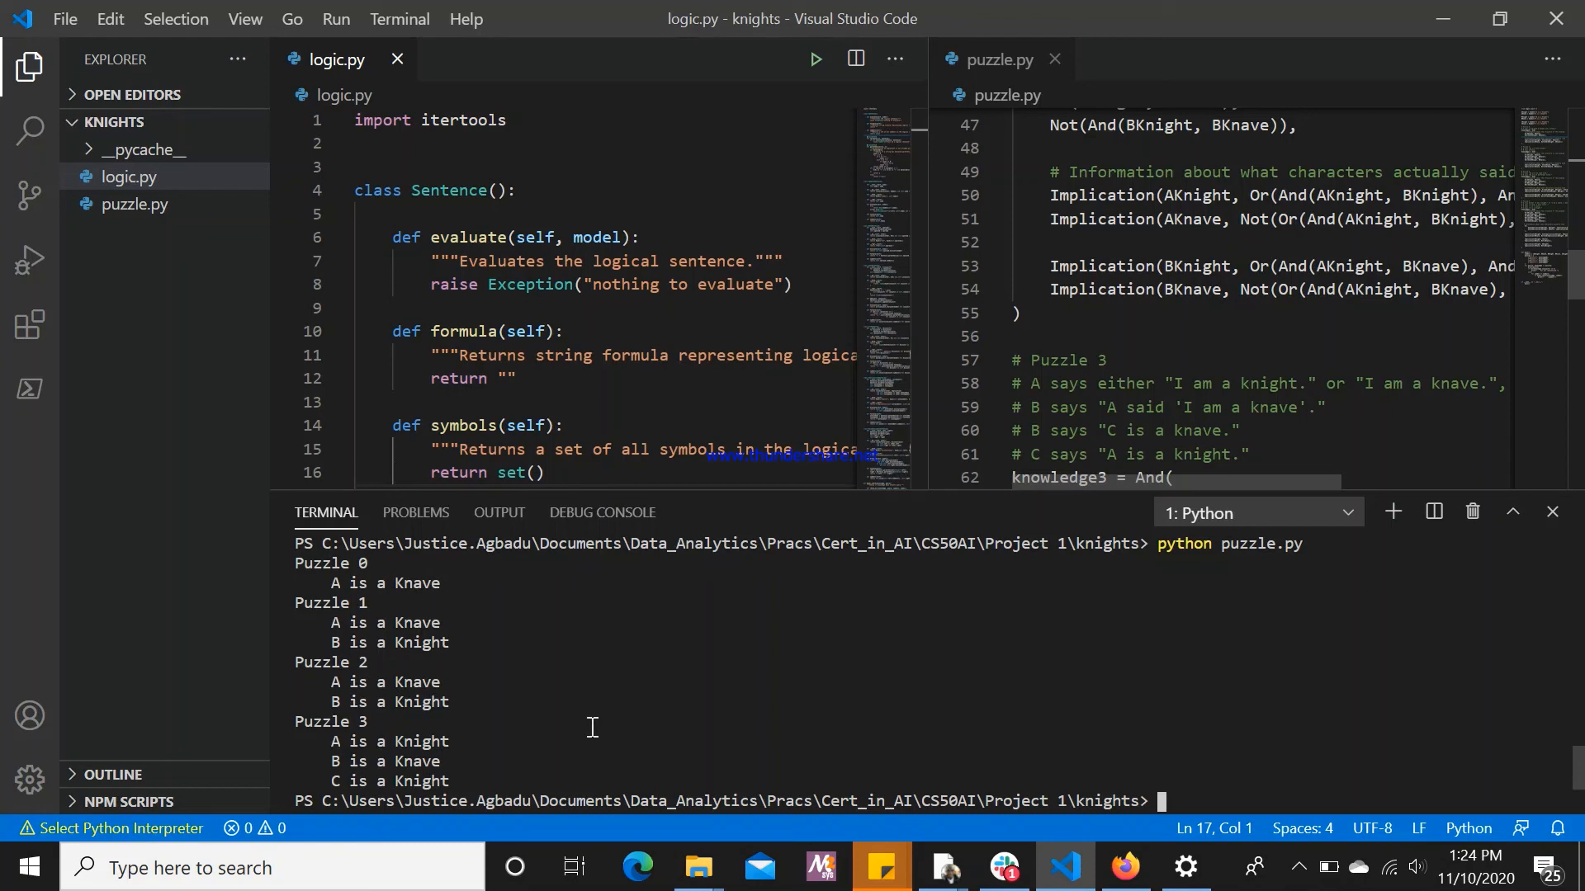
pyautogui.scroll(-3)
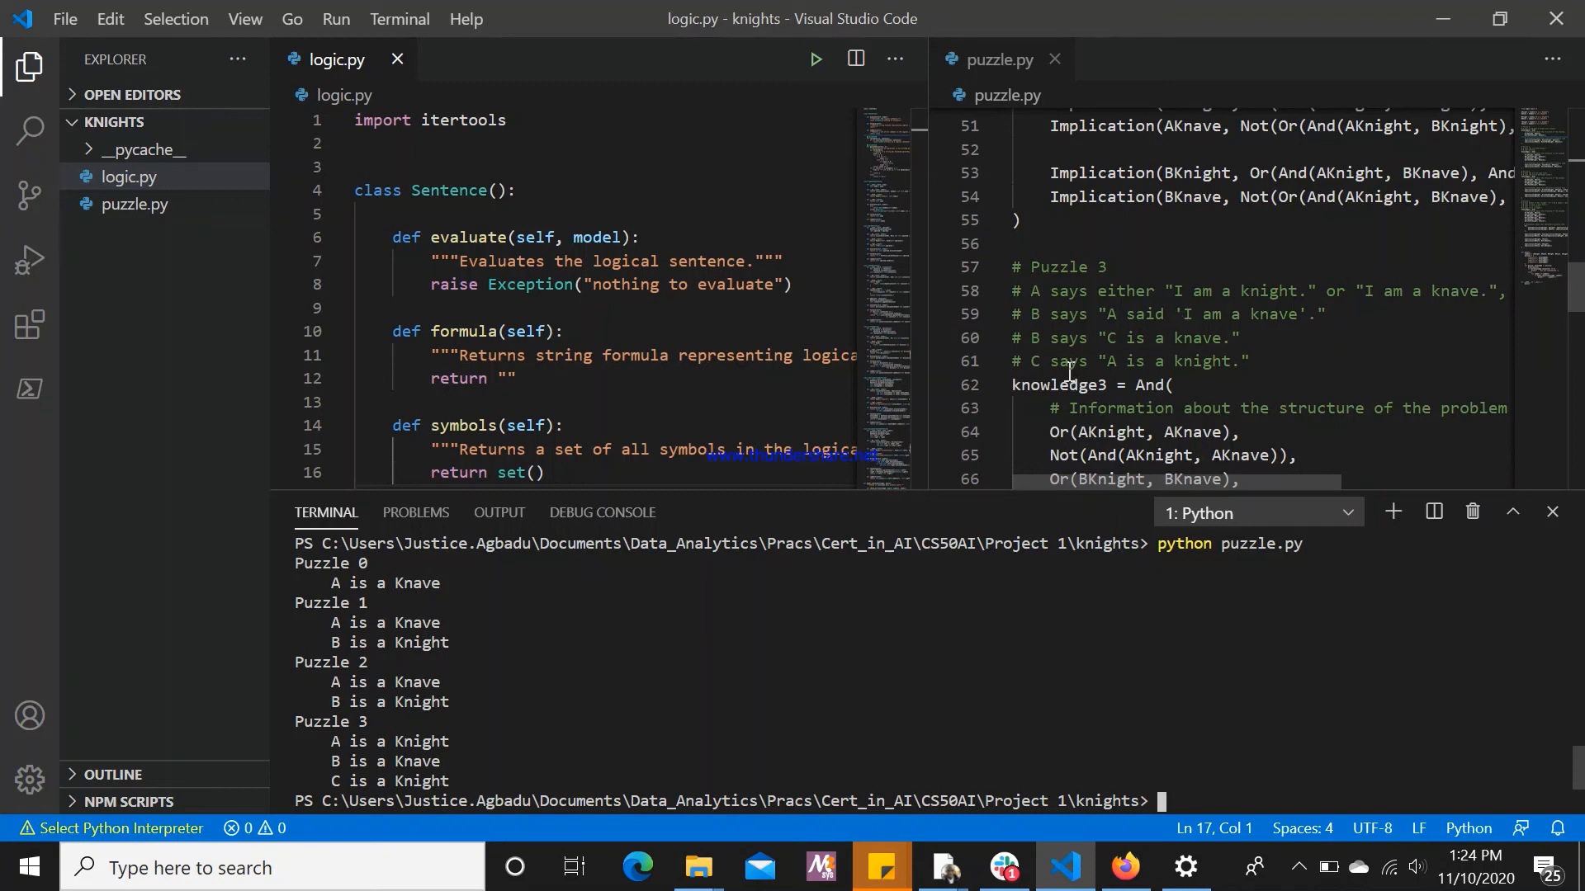
pyautogui.moveTo(1066, 375)
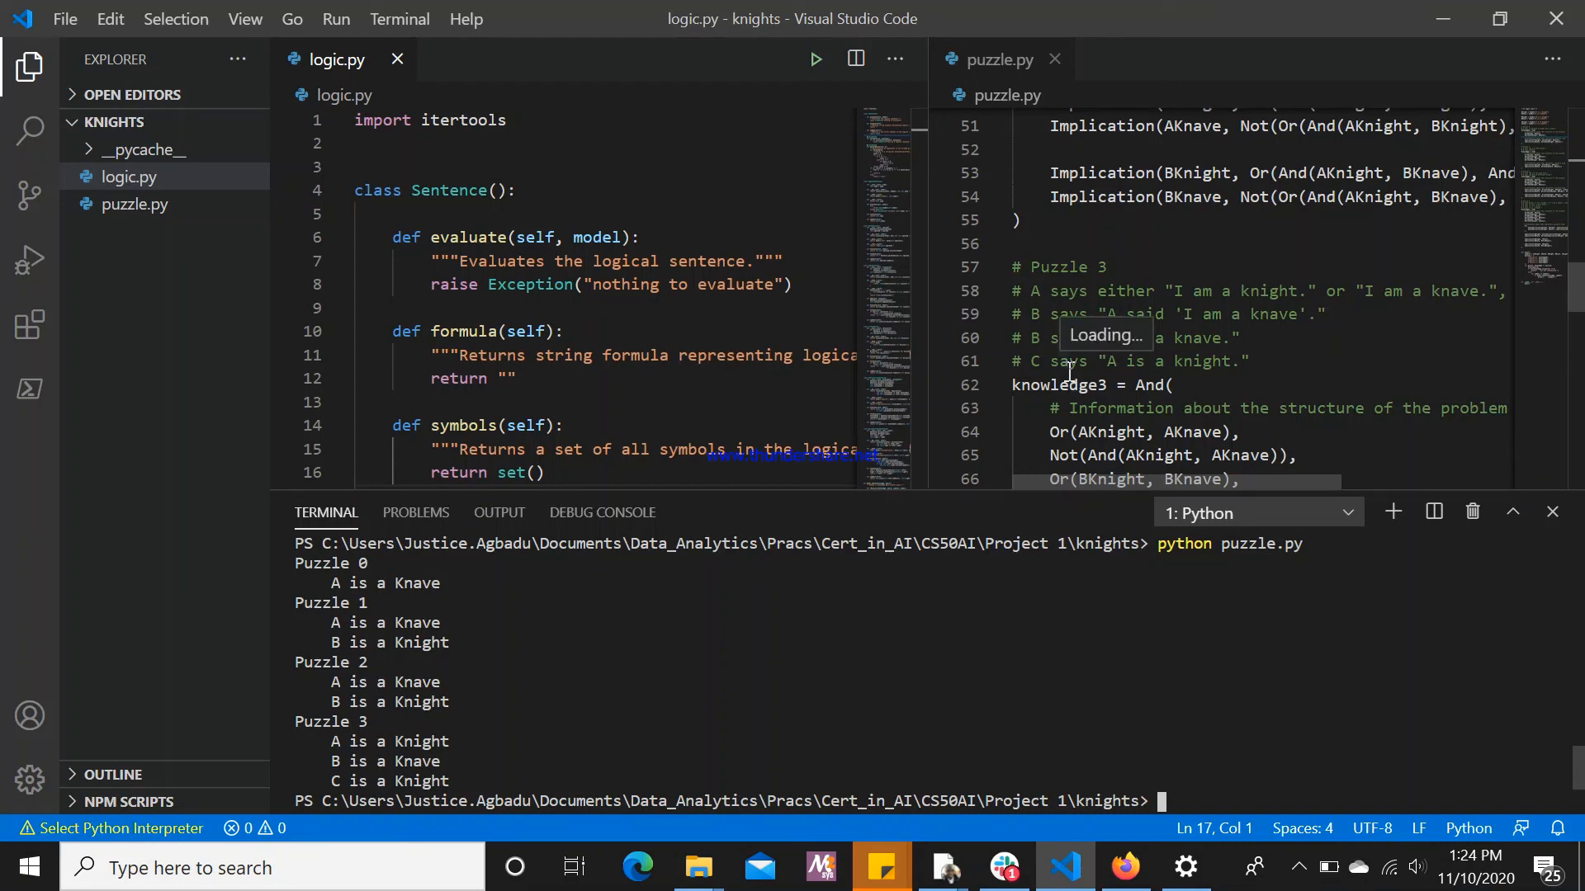
pyautogui.moveTo(814, 543)
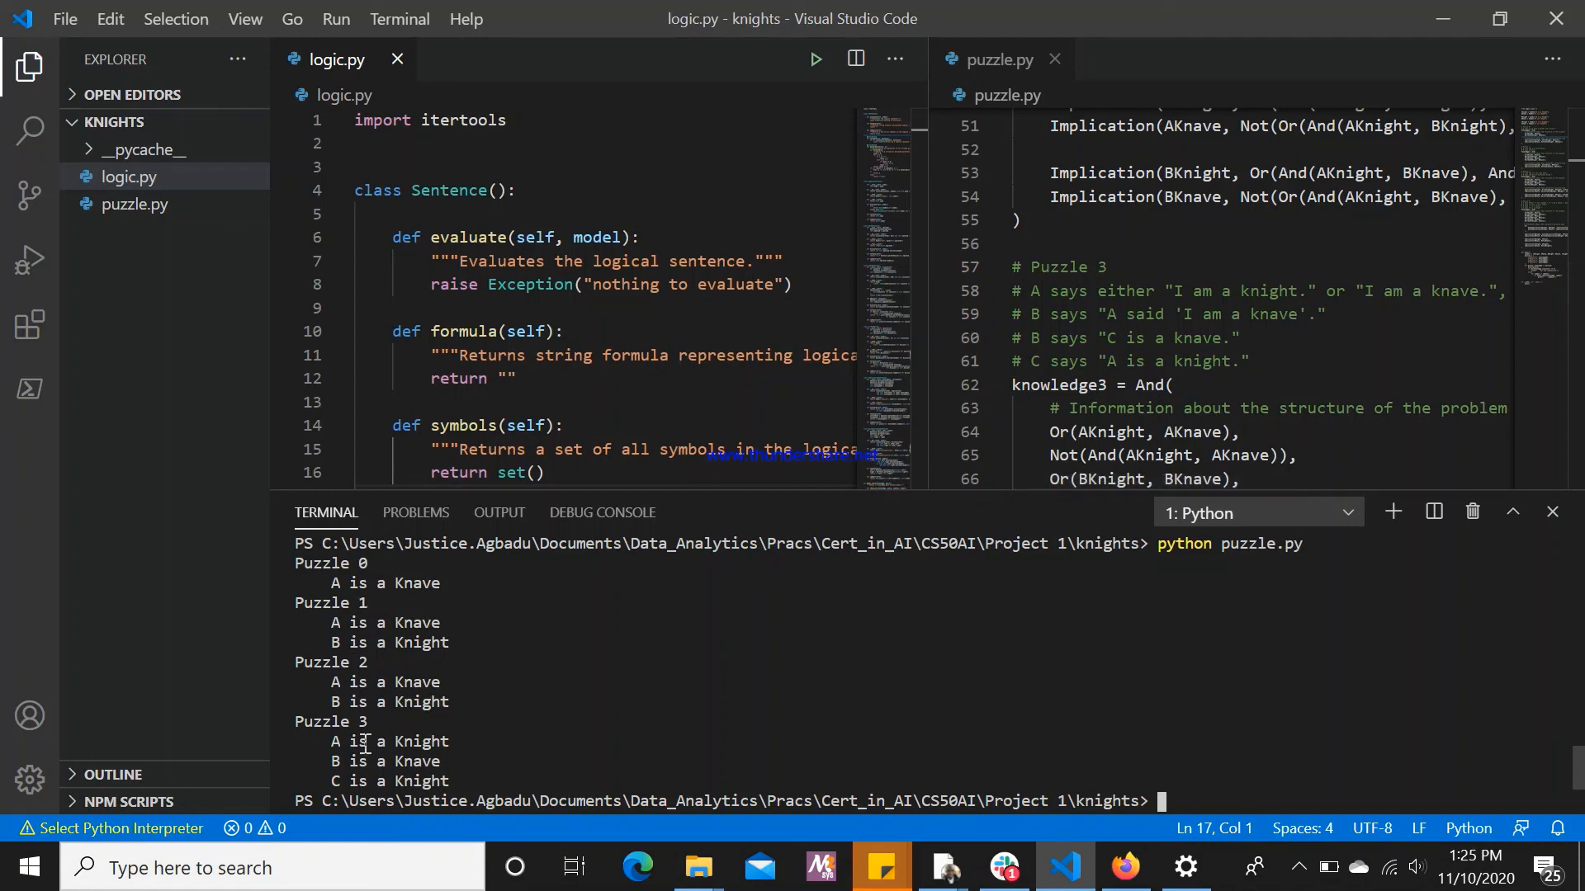
pyautogui.moveTo(637, 718)
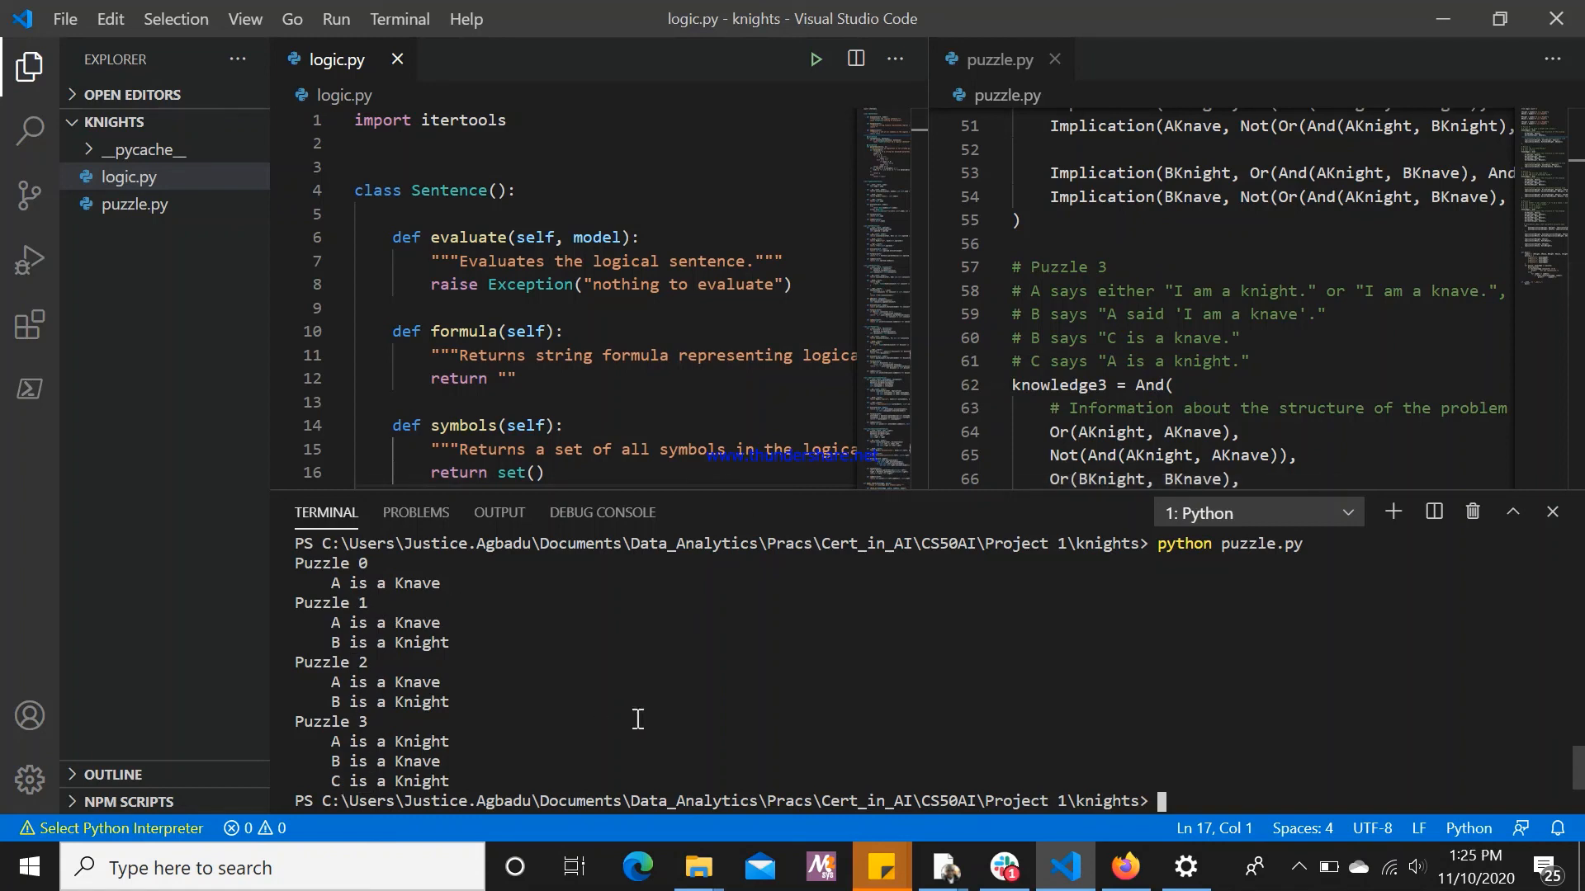